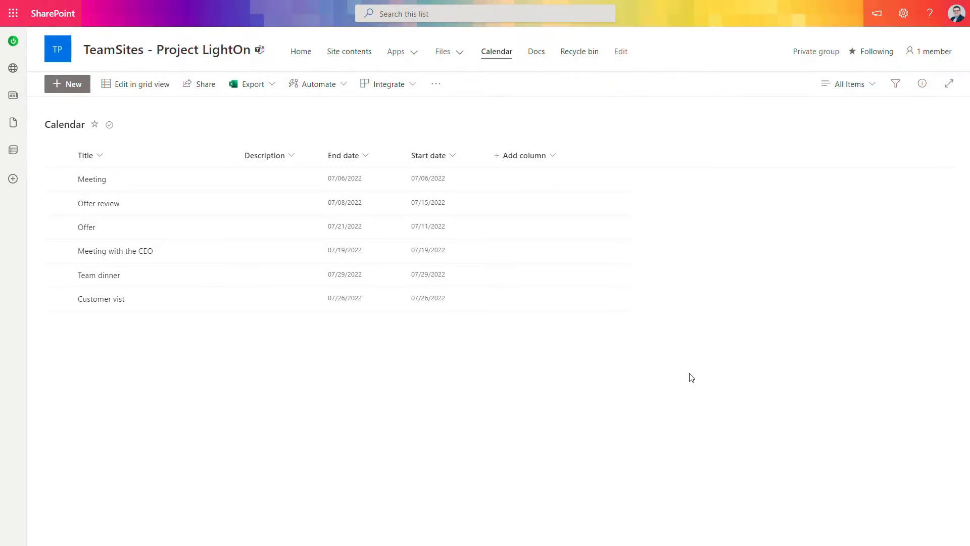
{"action": "mouse_move", "coordinate": [588, 321]}
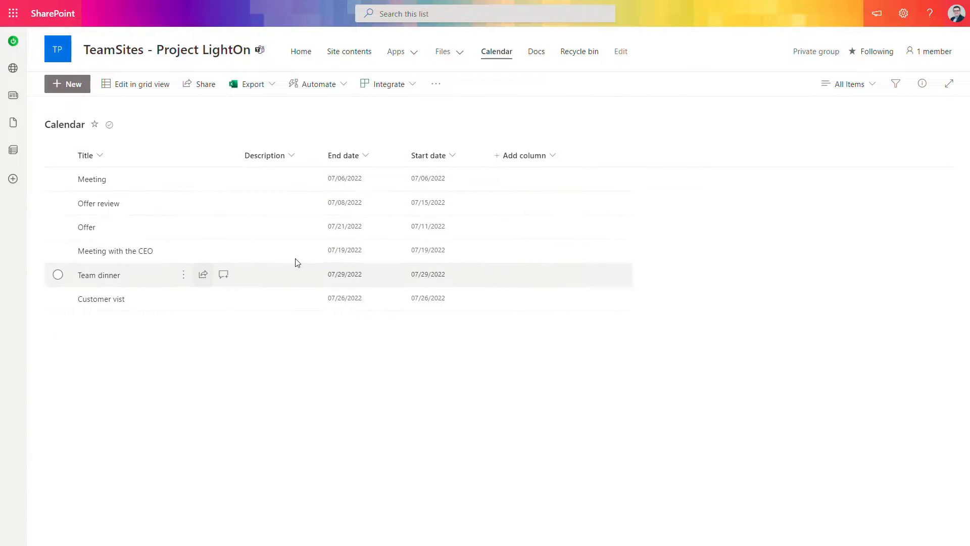
{"action": "mouse_move", "coordinate": [152, 234]}
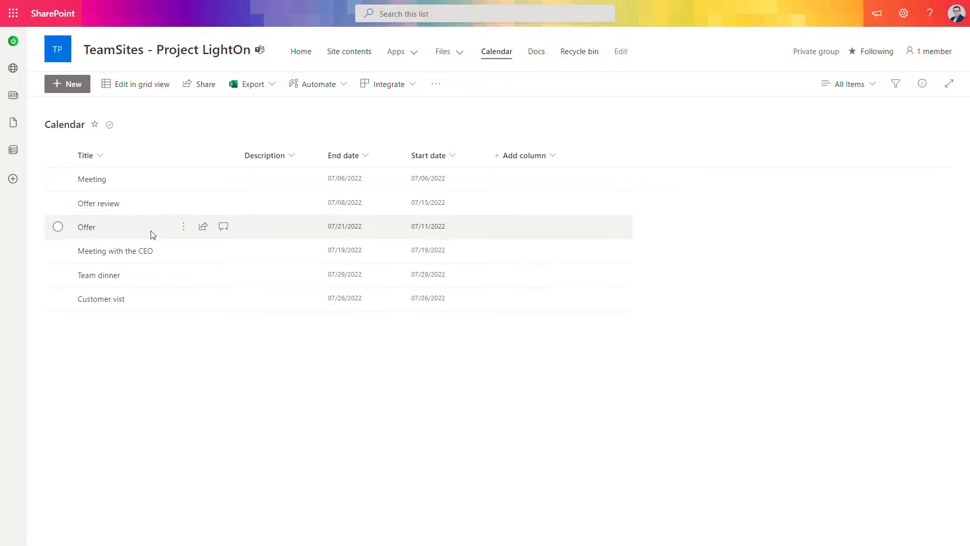
{"action": "mouse_move", "coordinate": [206, 247]}
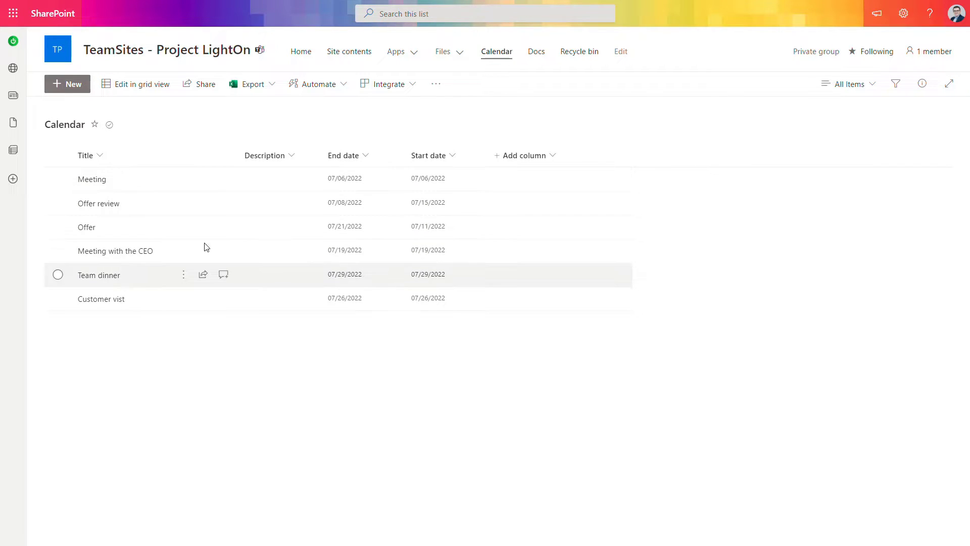
{"action": "mouse_move", "coordinate": [438, 200]}
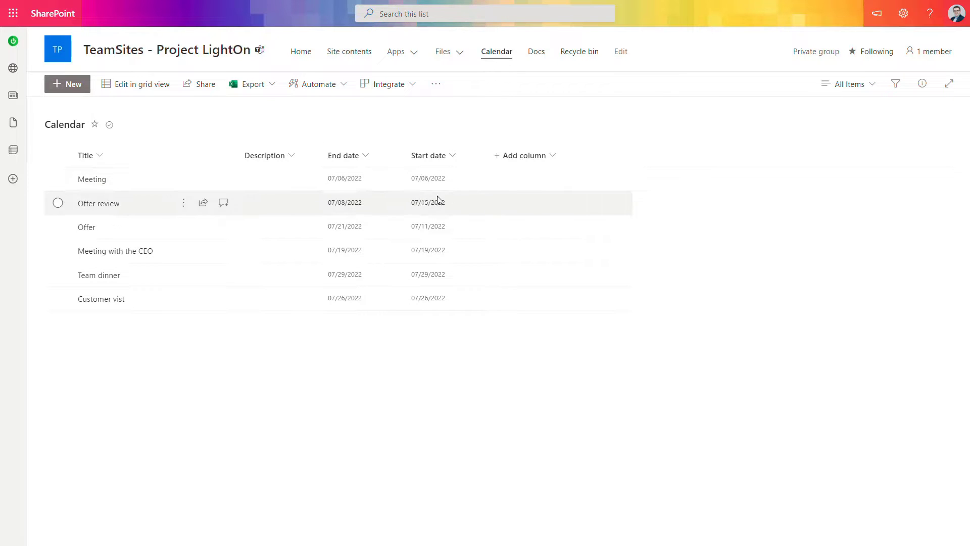
{"action": "mouse_move", "coordinate": [300, 121]}
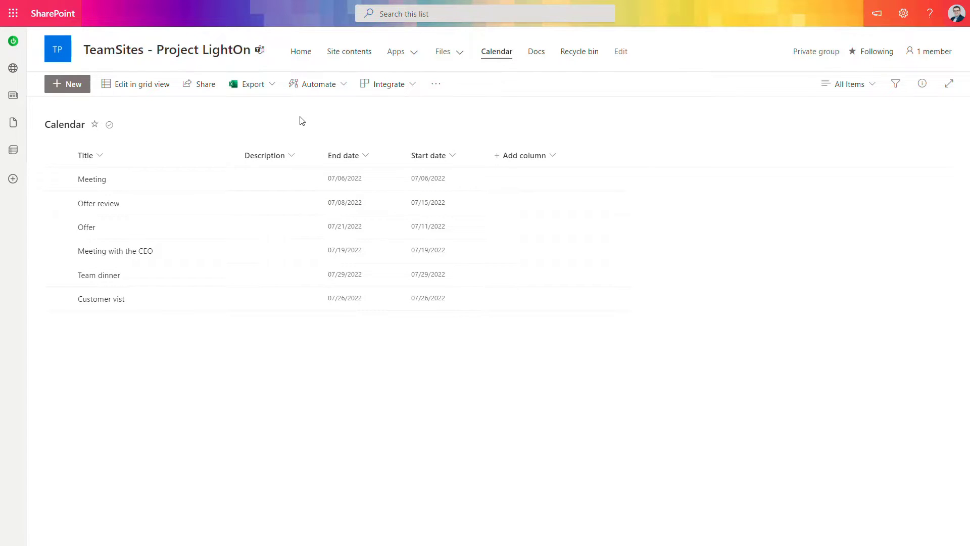
{"action": "mouse_move", "coordinate": [336, 69]}
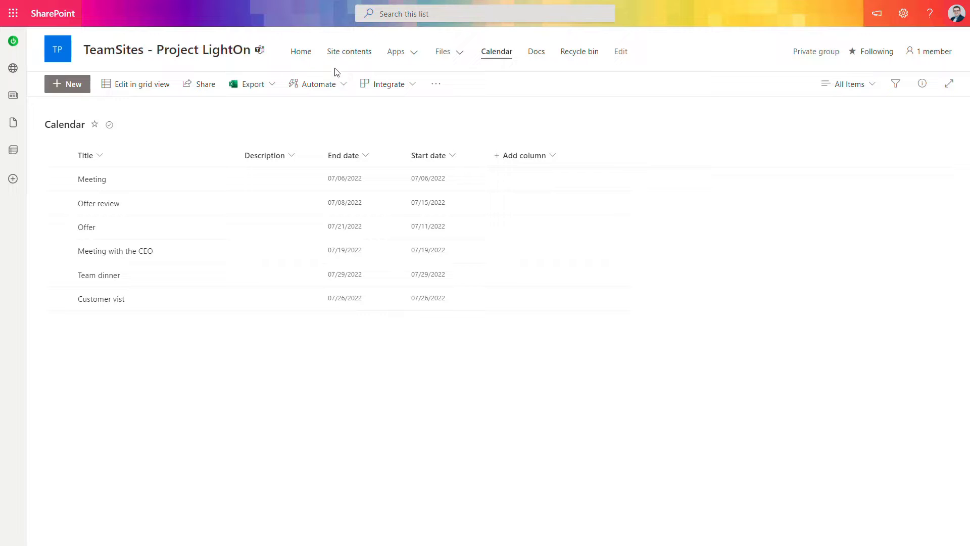
{"action": "mouse_move", "coordinate": [446, 155]}
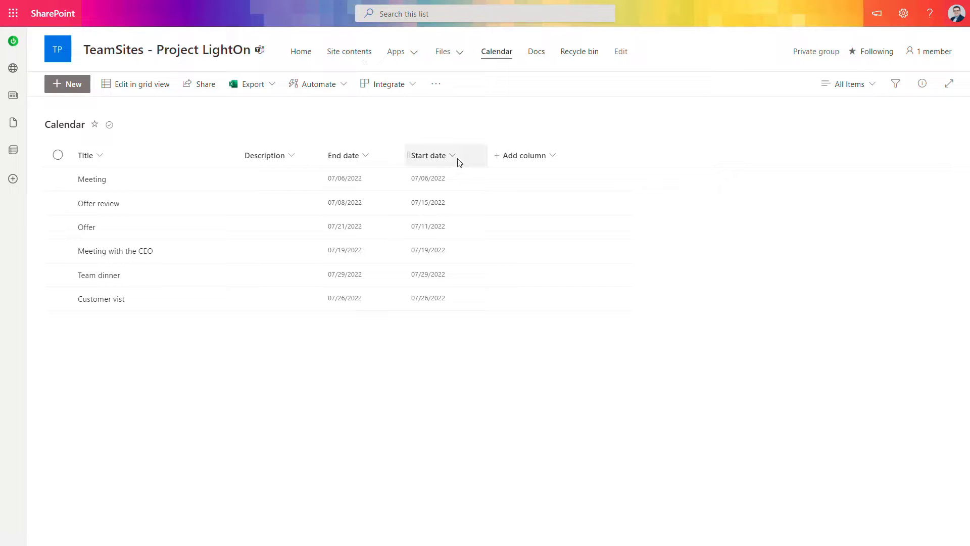
{"action": "mouse_move", "coordinate": [467, 157]}
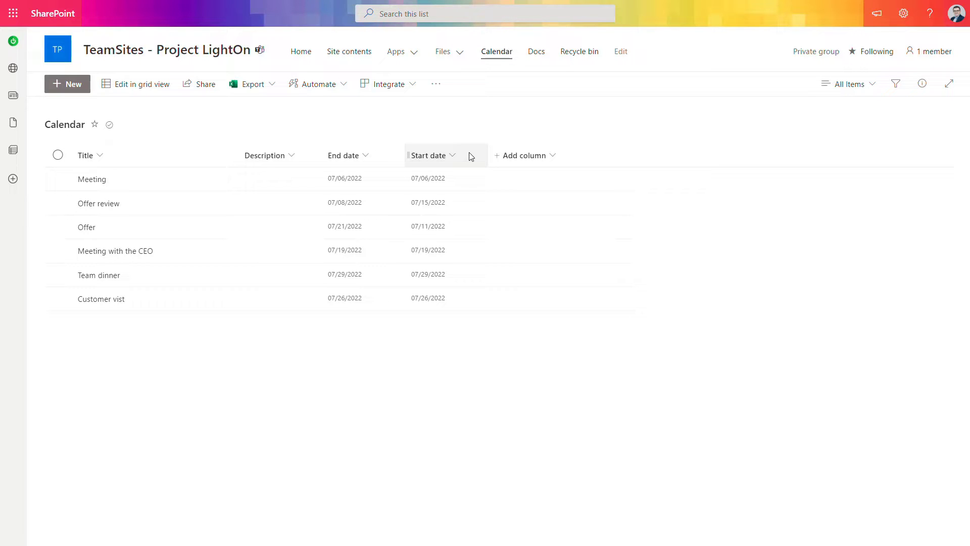
{"action": "mouse_move", "coordinate": [805, 159]}
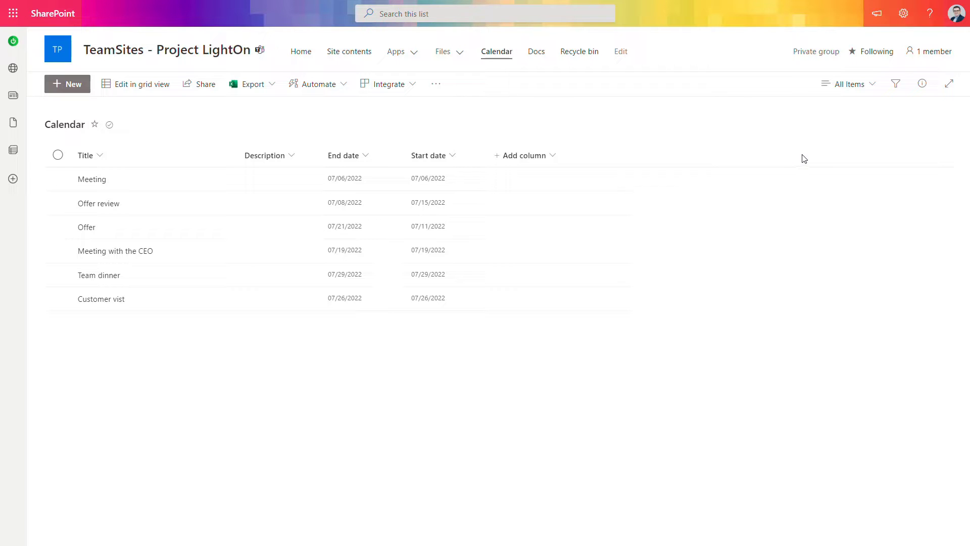
Step: Create a new Calendar-type view with Start date and End date as the calendar dates
{"action": "left_click", "coordinate": [848, 83]}
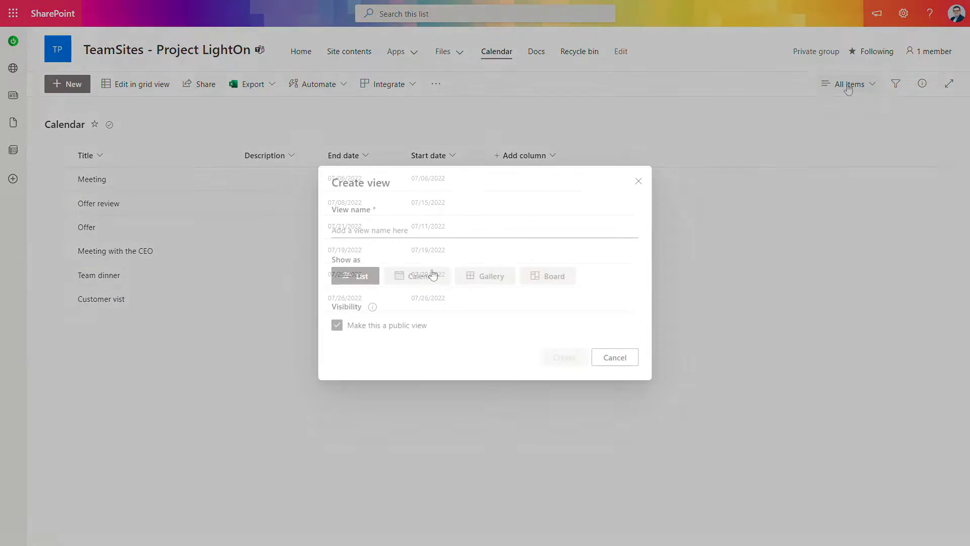
{"action": "left_click", "coordinate": [416, 275]}
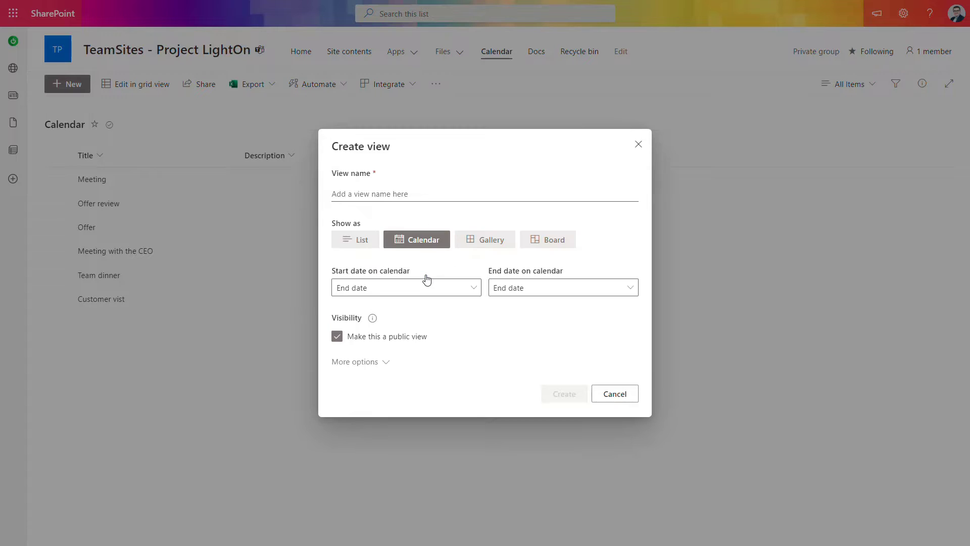
{"action": "mouse_move", "coordinate": [443, 295]}
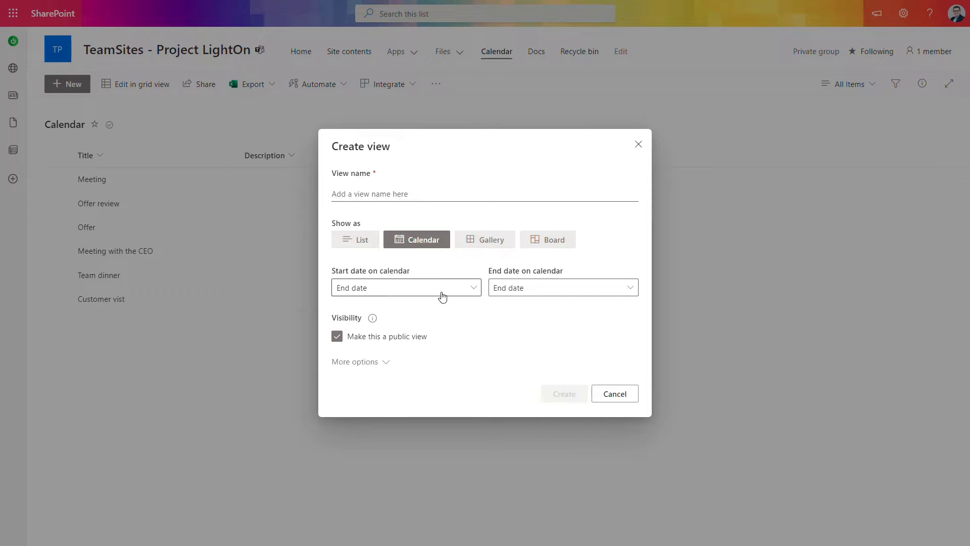
{"action": "left_click", "coordinate": [406, 287]}
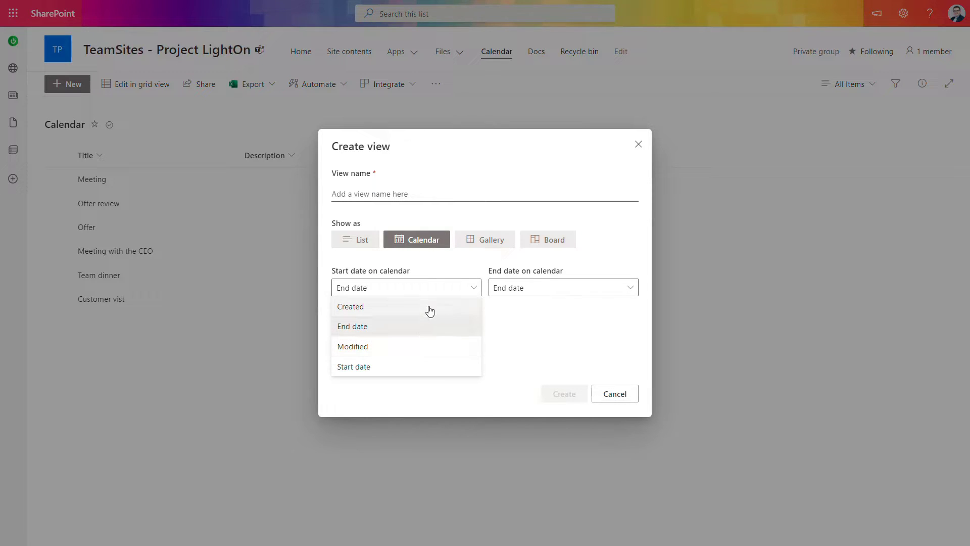
{"action": "left_click", "coordinate": [353, 366]}
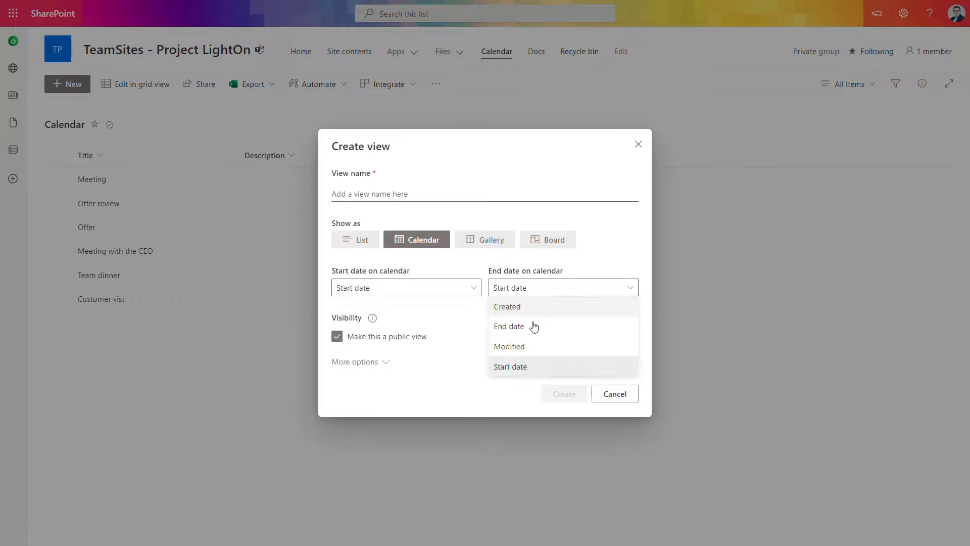
{"action": "left_click", "coordinate": [509, 326]}
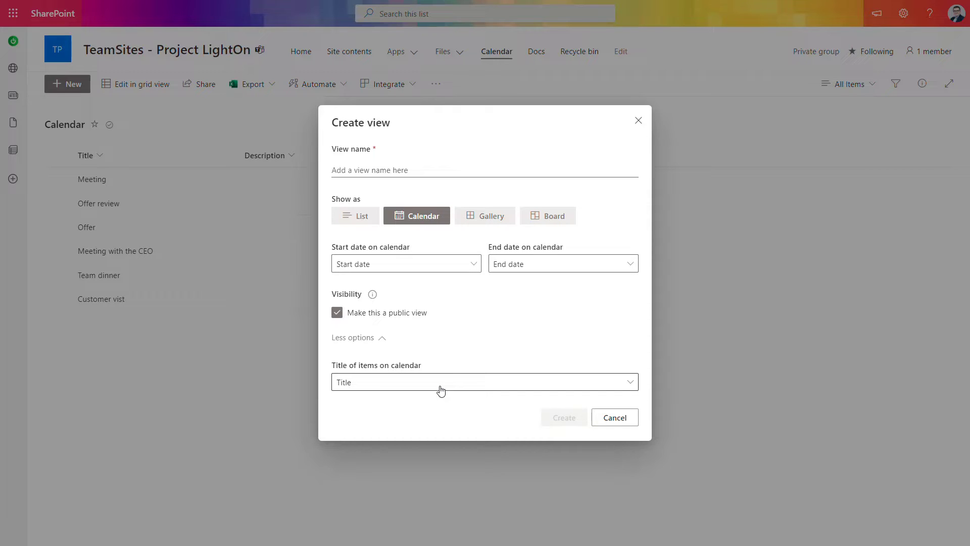
{"action": "mouse_move", "coordinate": [575, 425]}
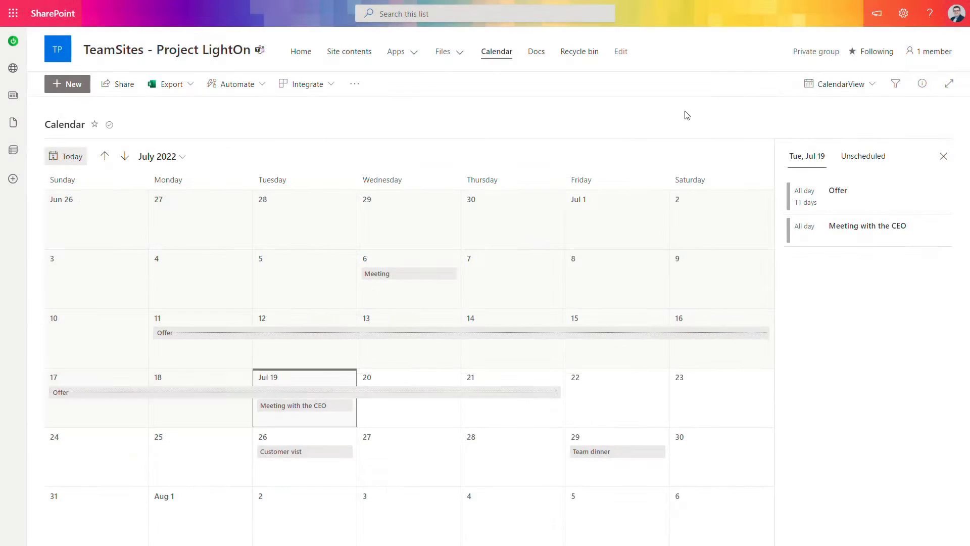
{"action": "mouse_move", "coordinate": [451, 319]}
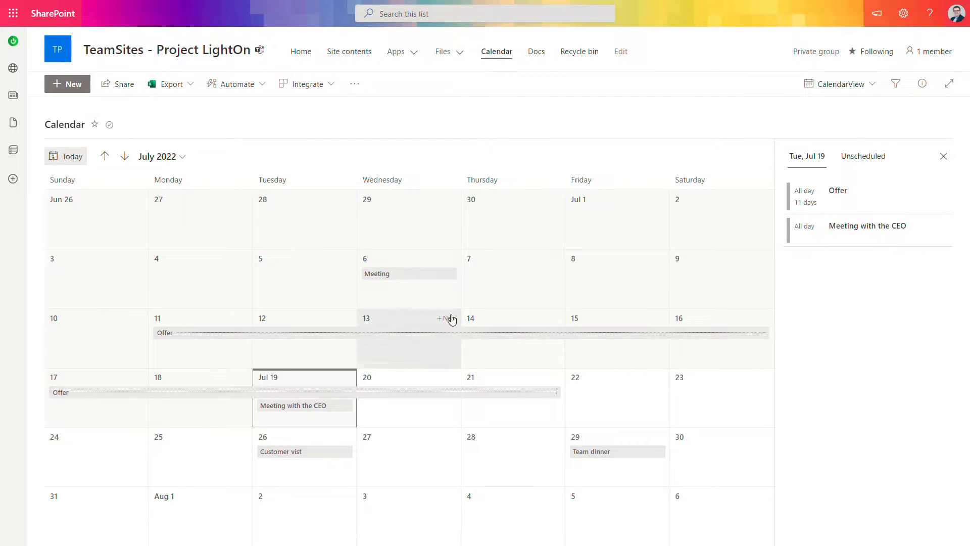
{"action": "mouse_move", "coordinate": [470, 448]}
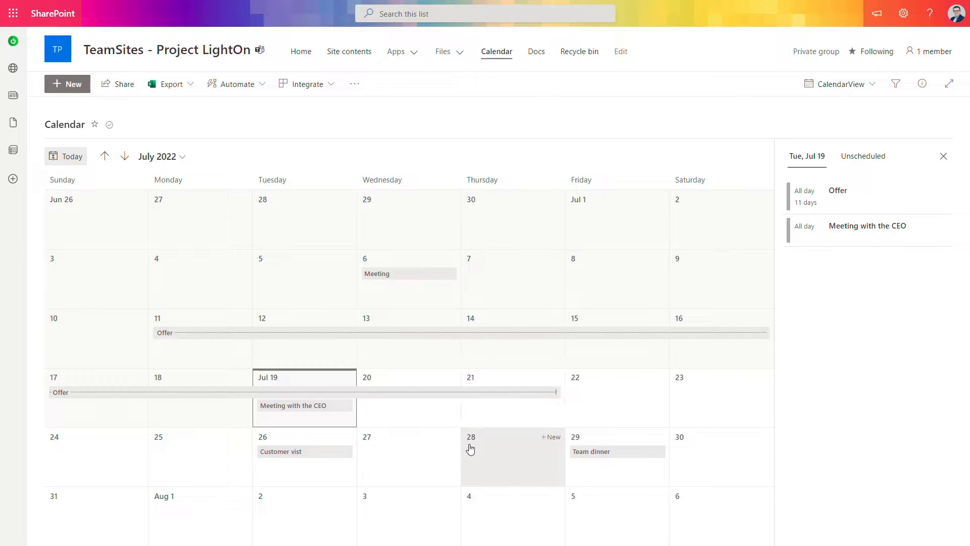
{"action": "mouse_move", "coordinate": [741, 318]}
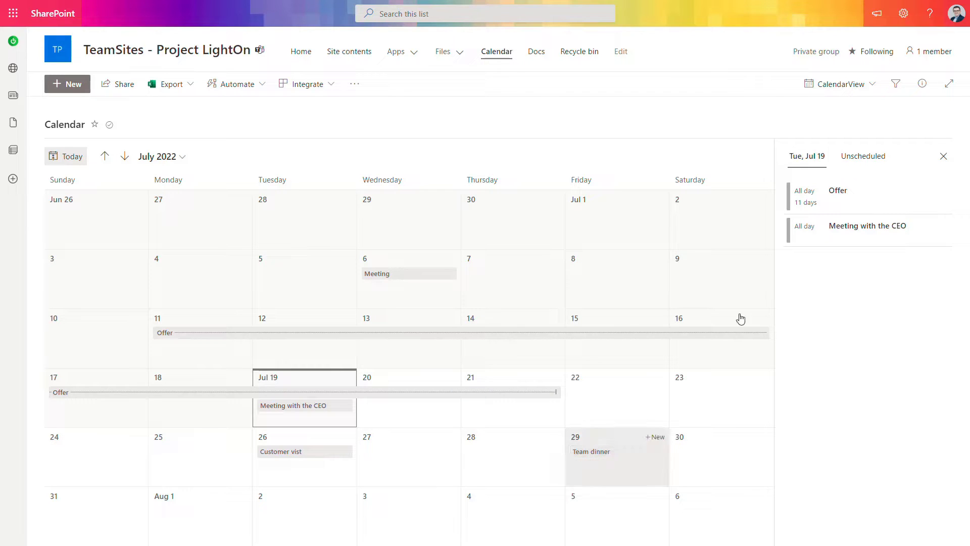
{"action": "mouse_move", "coordinate": [547, 220]}
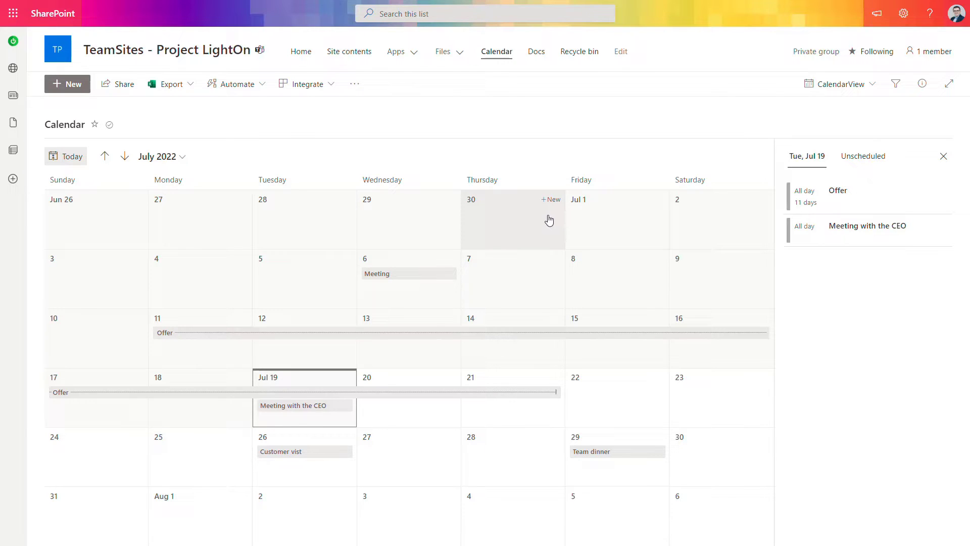
{"action": "mouse_move", "coordinate": [568, 212]}
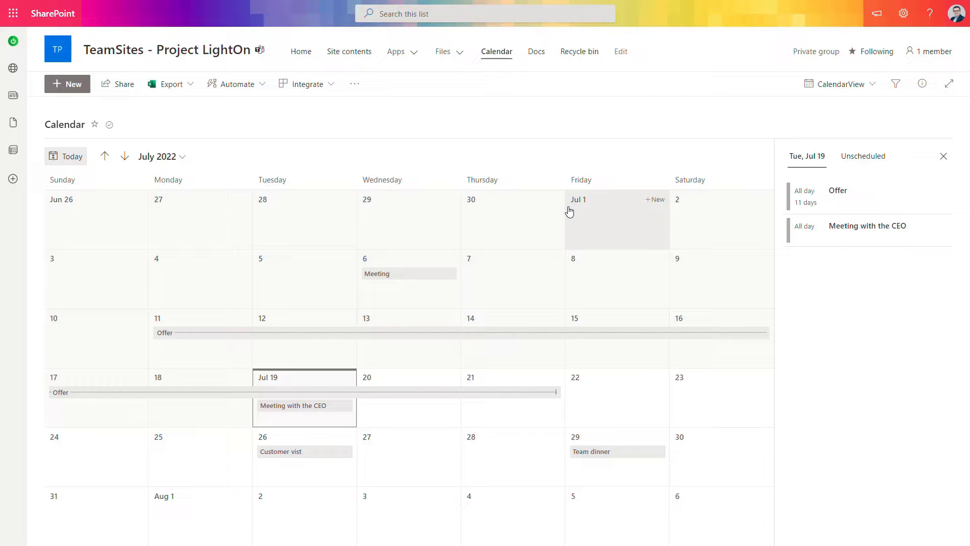
{"action": "mouse_move", "coordinate": [609, 161]}
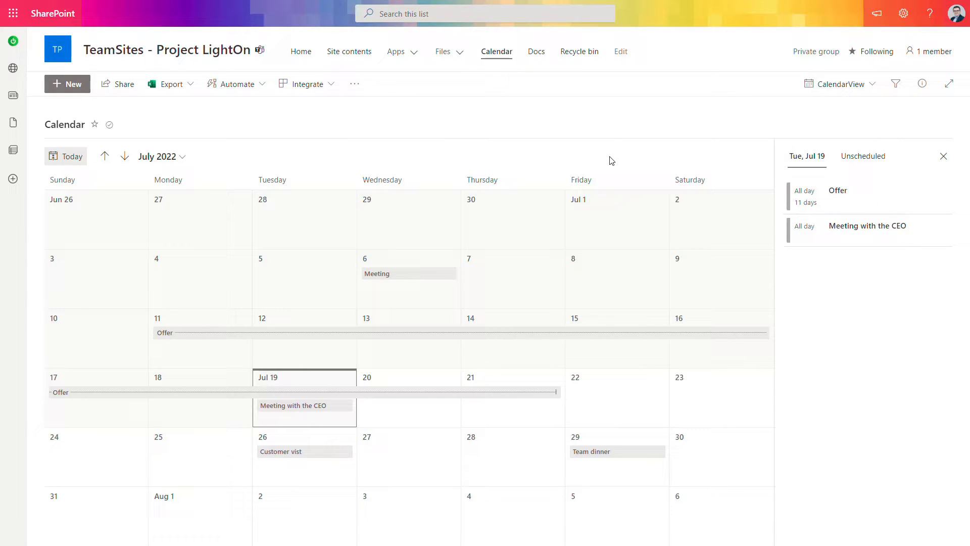
{"action": "mouse_move", "coordinate": [702, 135]}
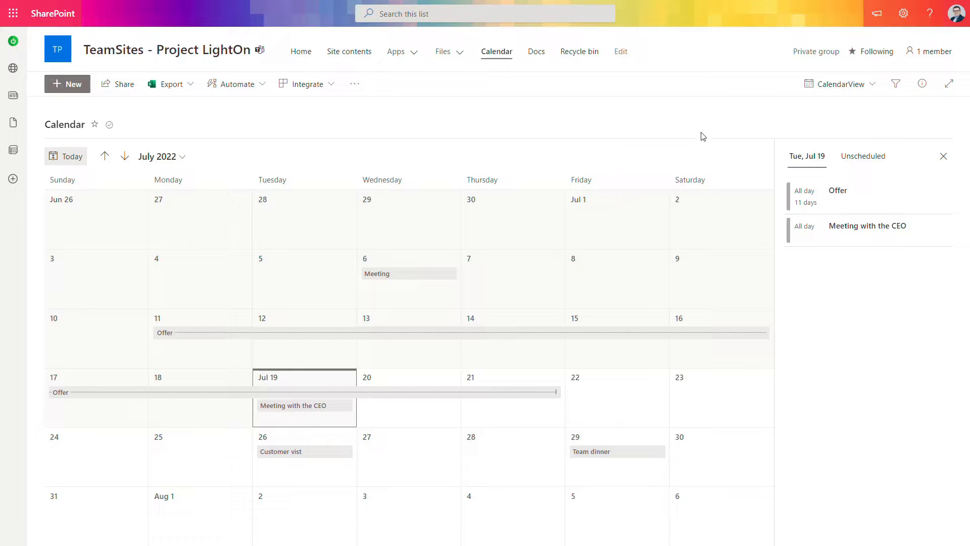
{"action": "mouse_move", "coordinate": [799, 125]}
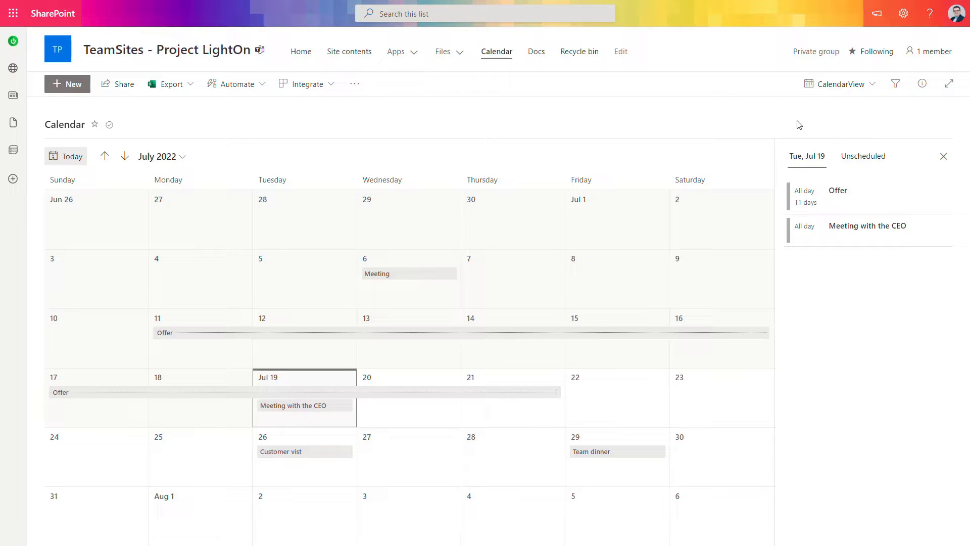
{"action": "mouse_move", "coordinate": [873, 116]}
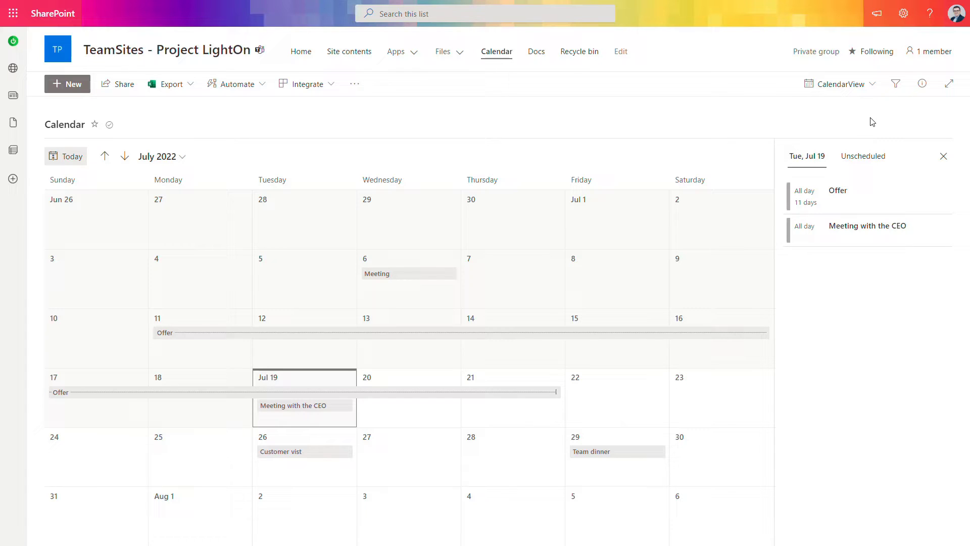
{"action": "mouse_move", "coordinate": [890, 103]}
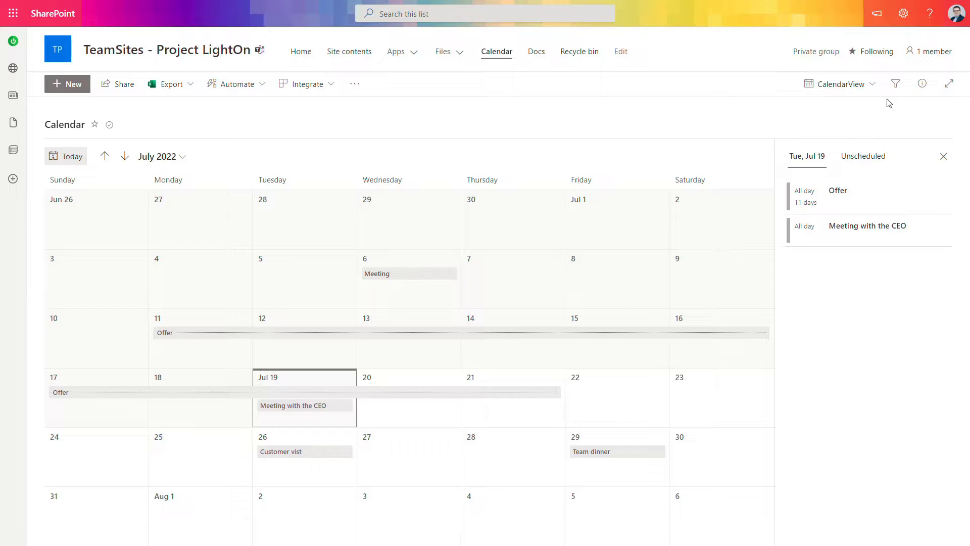
Step: From the gear menu's List settings, open the CalendarView view for editing
{"action": "left_click", "coordinate": [903, 13]}
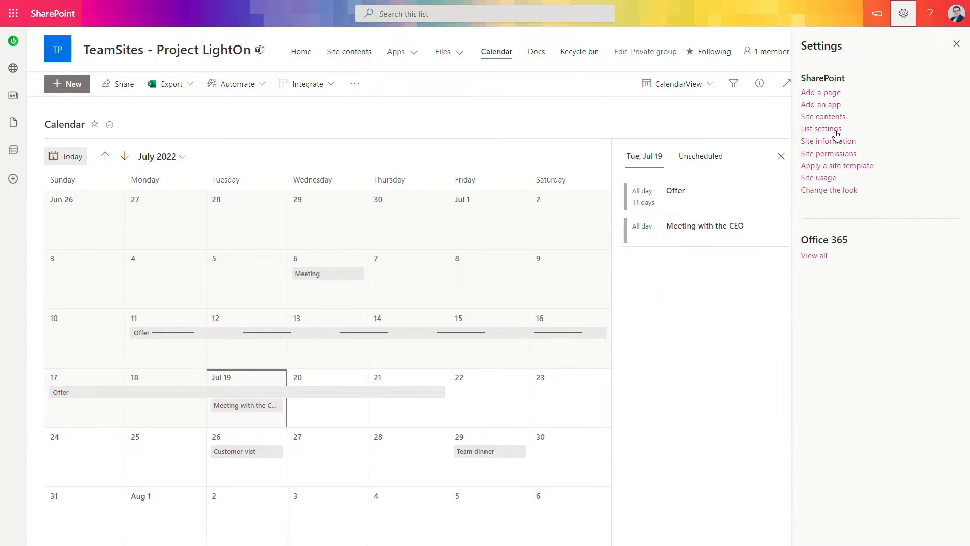
{"action": "left_click", "coordinate": [820, 128]}
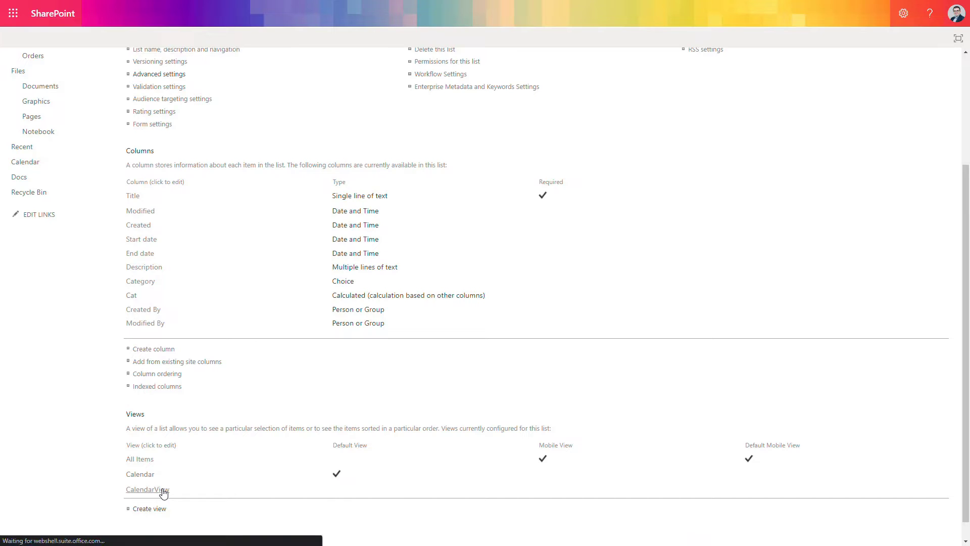
{"action": "left_click", "coordinate": [147, 489]}
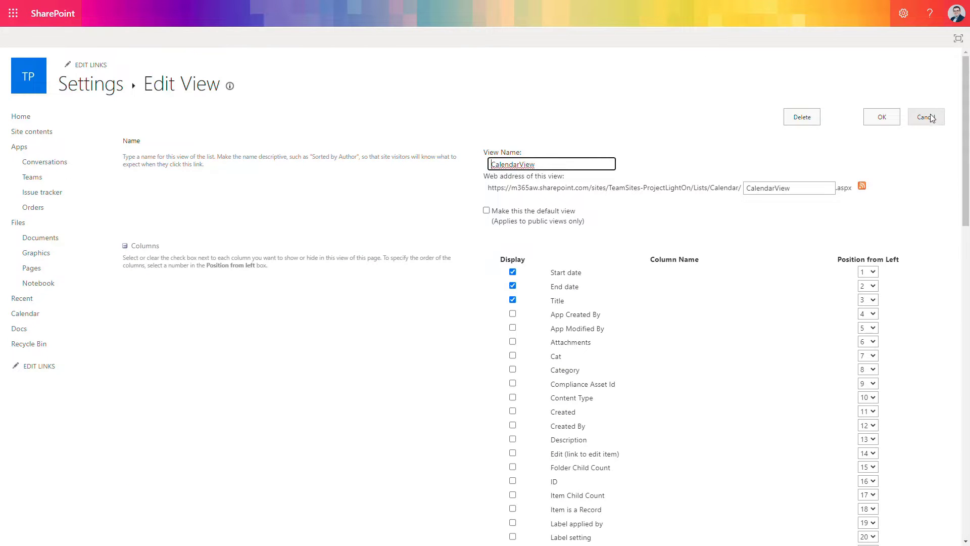
Step: Cancel the CalendarView edit and open the Cat column's settings
{"action": "left_click", "coordinate": [926, 117]}
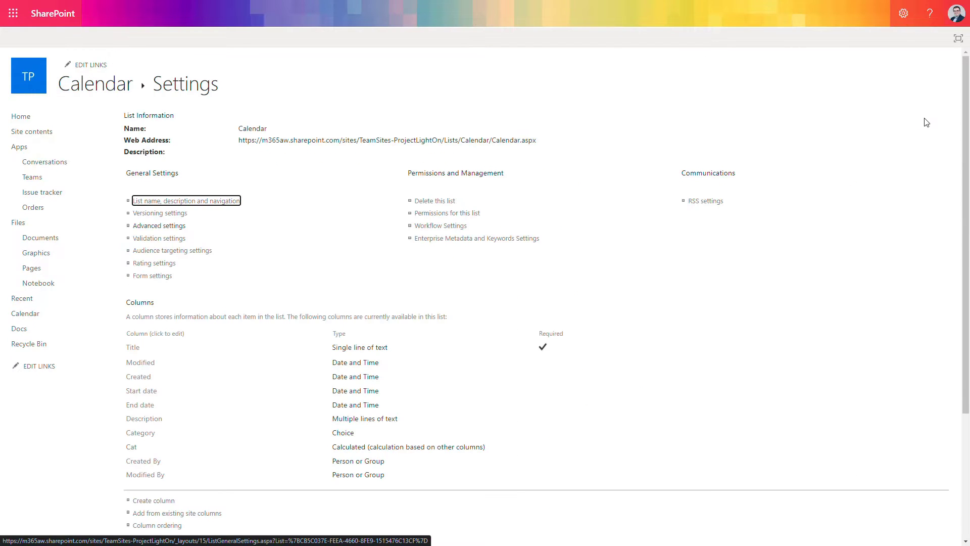
{"action": "mouse_move", "coordinate": [888, 135]}
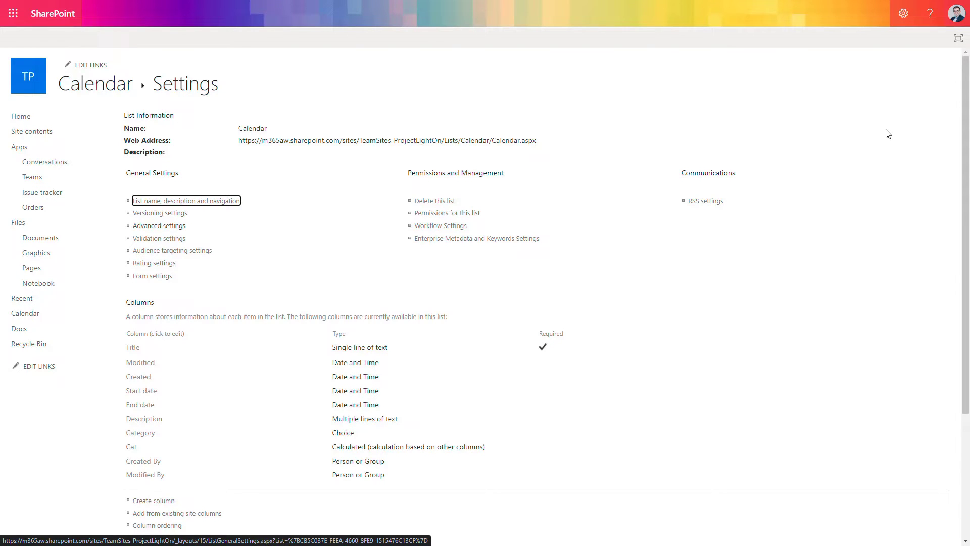
{"action": "mouse_move", "coordinate": [492, 109]}
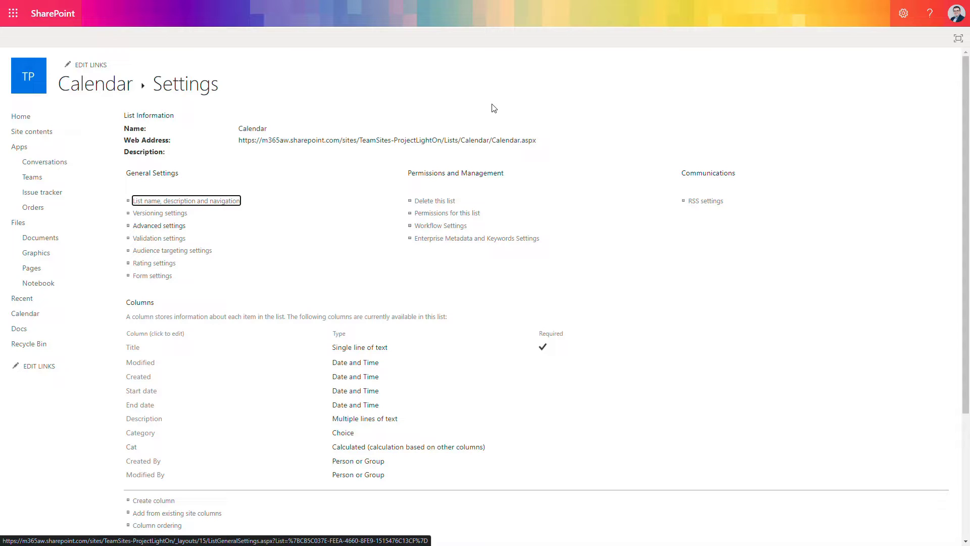
{"action": "mouse_move", "coordinate": [495, 106]}
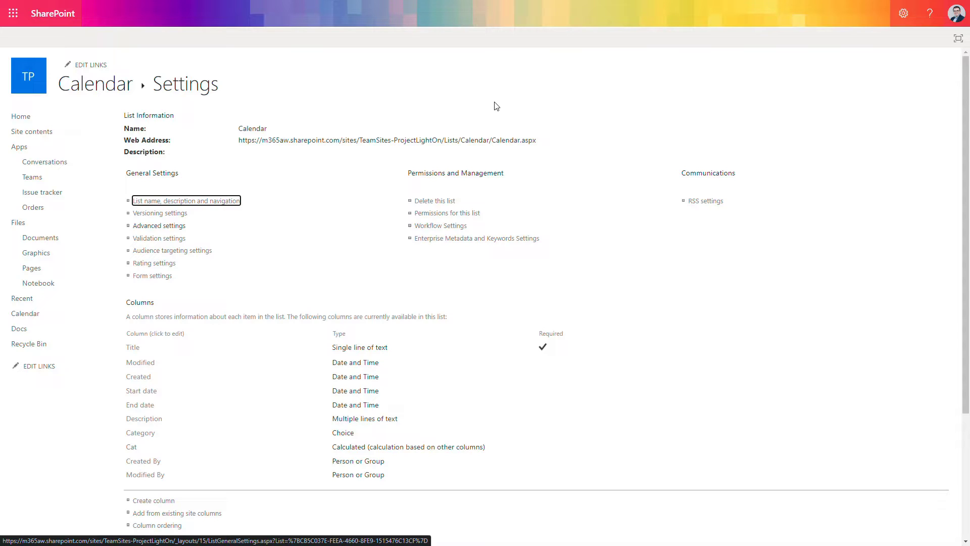
{"action": "mouse_move", "coordinate": [421, 179]}
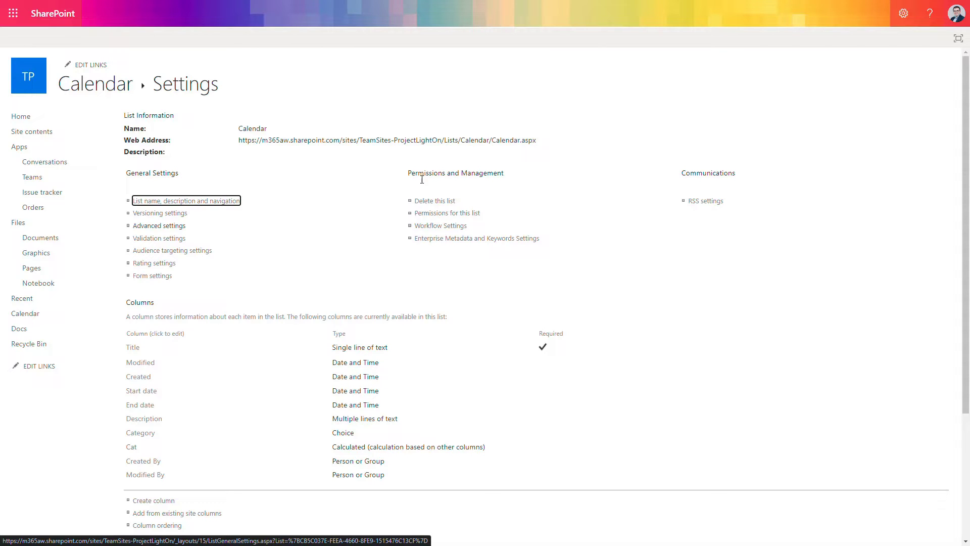
{"action": "mouse_move", "coordinate": [286, 439]}
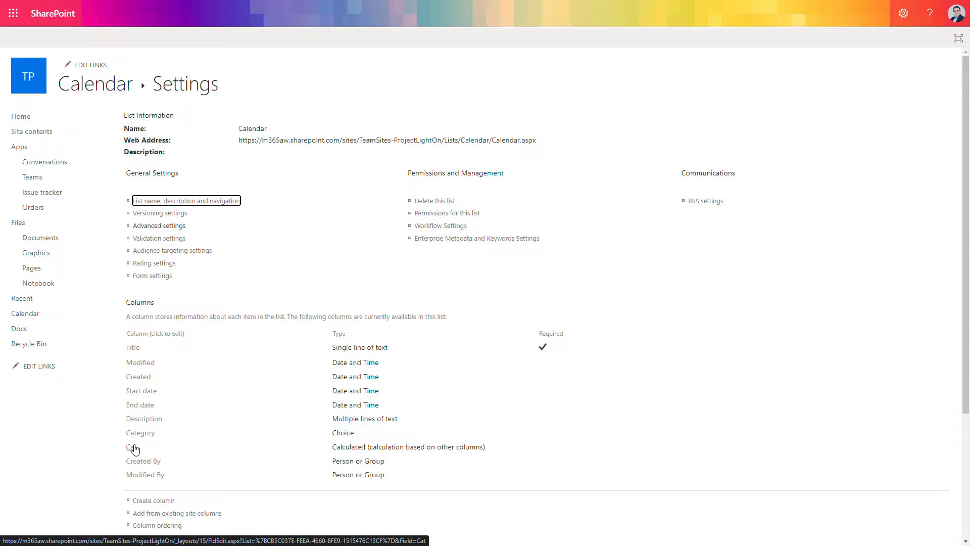
{"action": "left_click", "coordinate": [140, 447]}
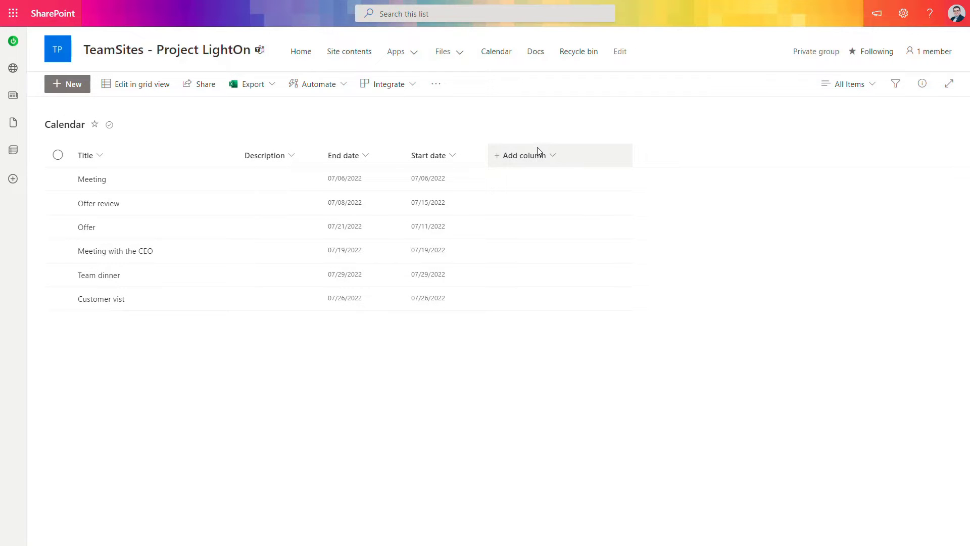
Step: Add a Category choice column with Meeting, Private and Sales, then close the editor
{"action": "left_click", "coordinate": [525, 155]}
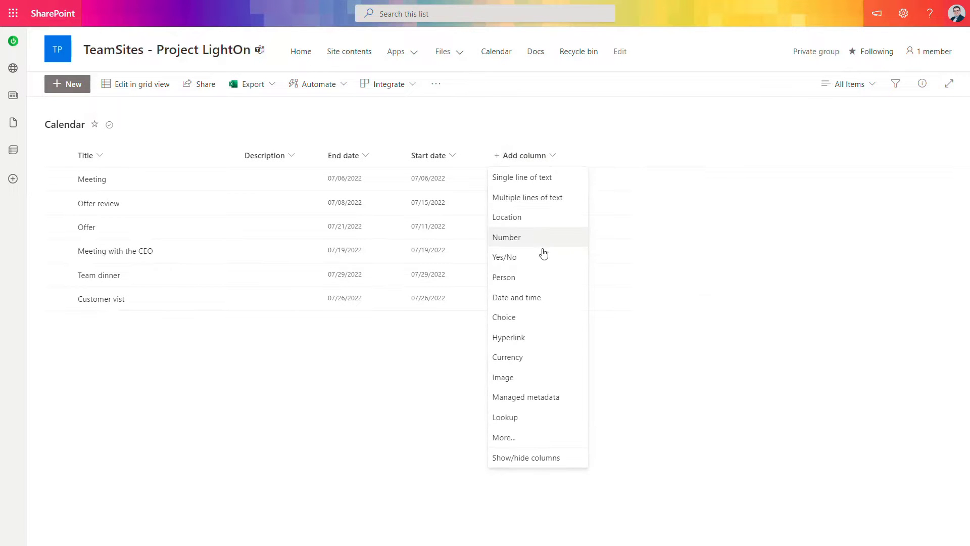
{"action": "left_click", "coordinate": [504, 317]}
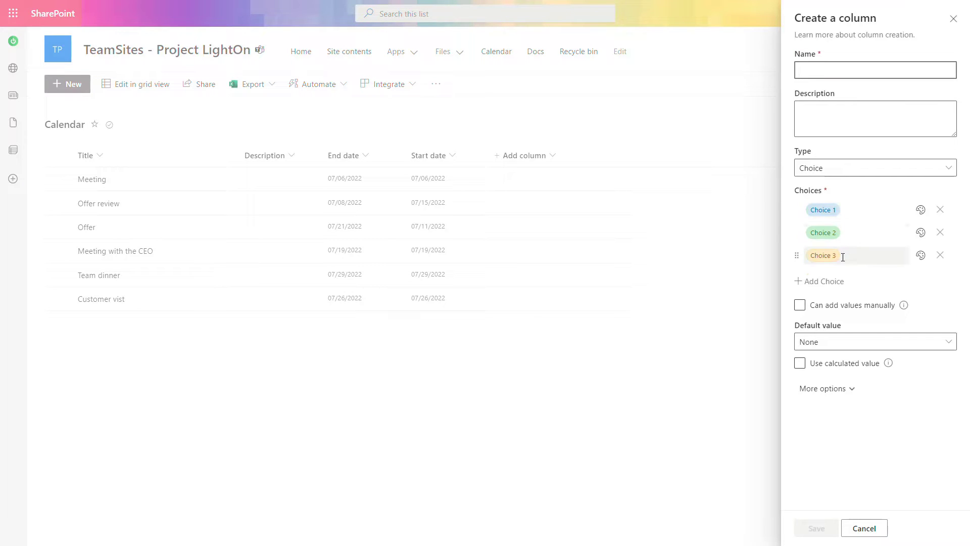
{"action": "mouse_move", "coordinate": [940, 255]}
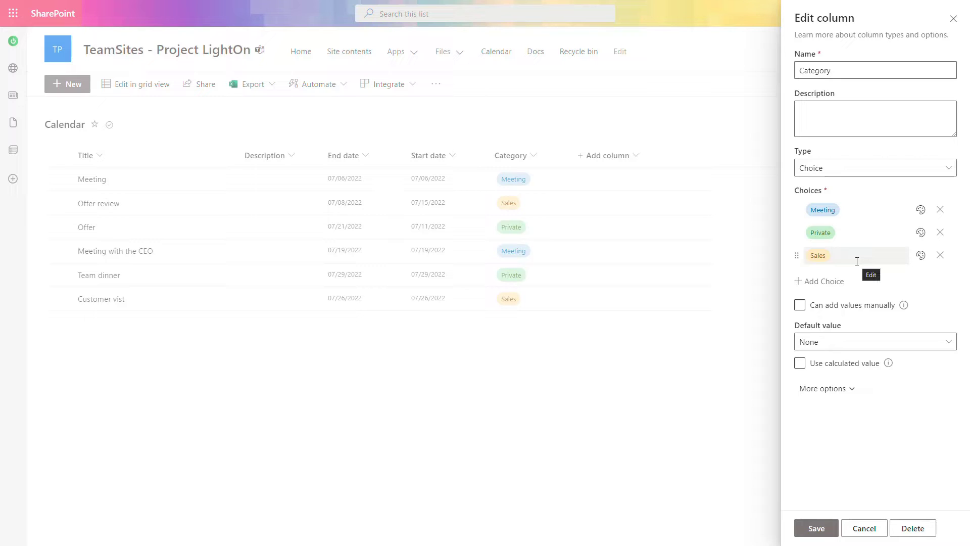
{"action": "left_click", "coordinate": [607, 155]}
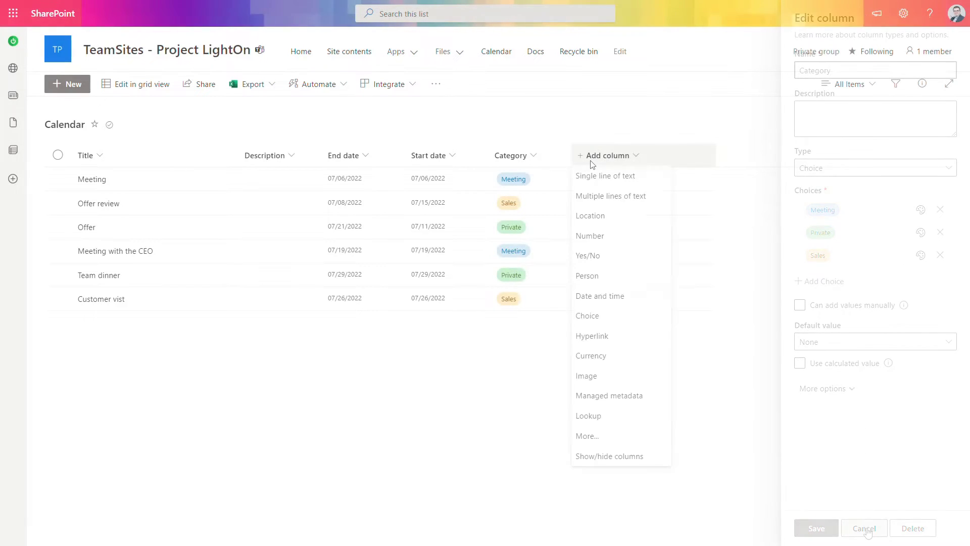
{"action": "left_click", "coordinate": [864, 527]}
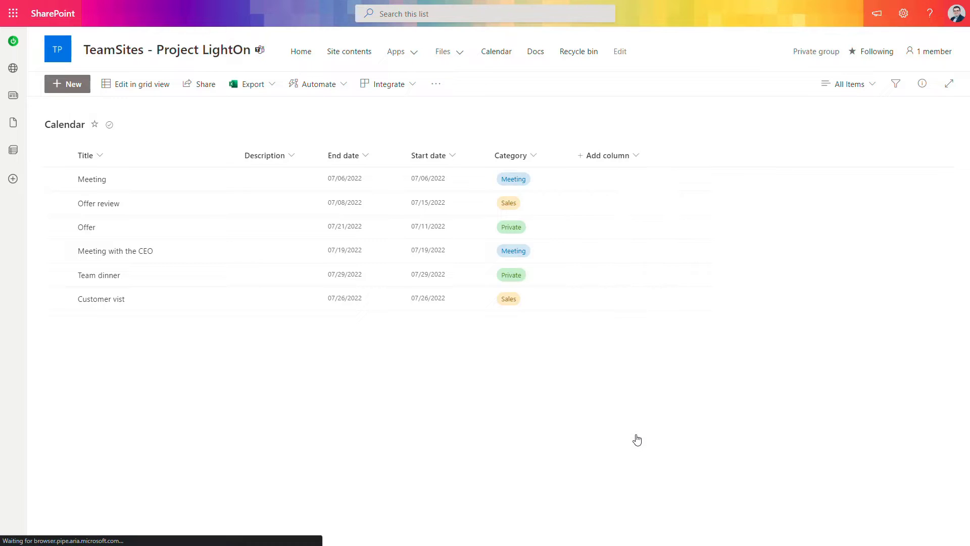
Step: Start a calculated Cat column on the Create Column page, ready for the Title-Category formula
{"action": "left_click", "coordinate": [604, 155]}
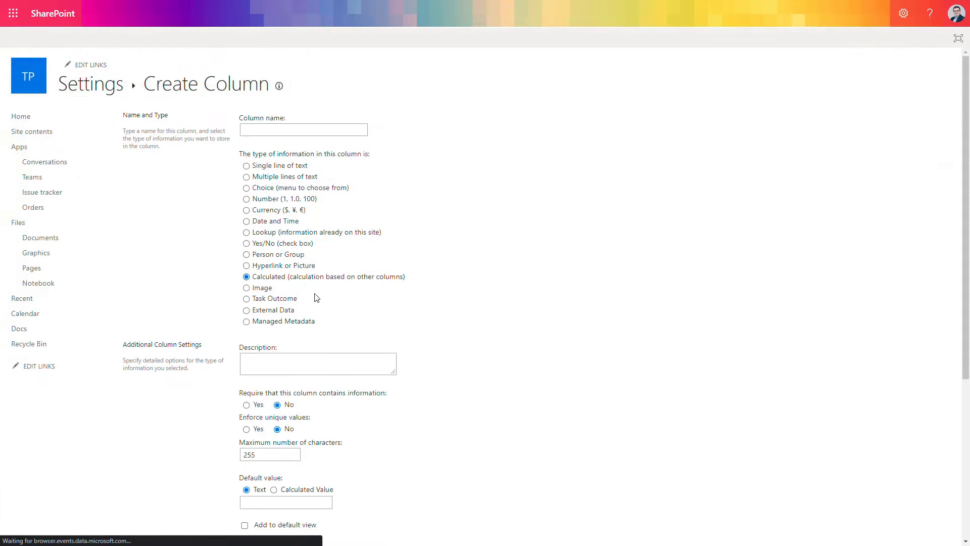
{"action": "left_click", "coordinate": [246, 276]}
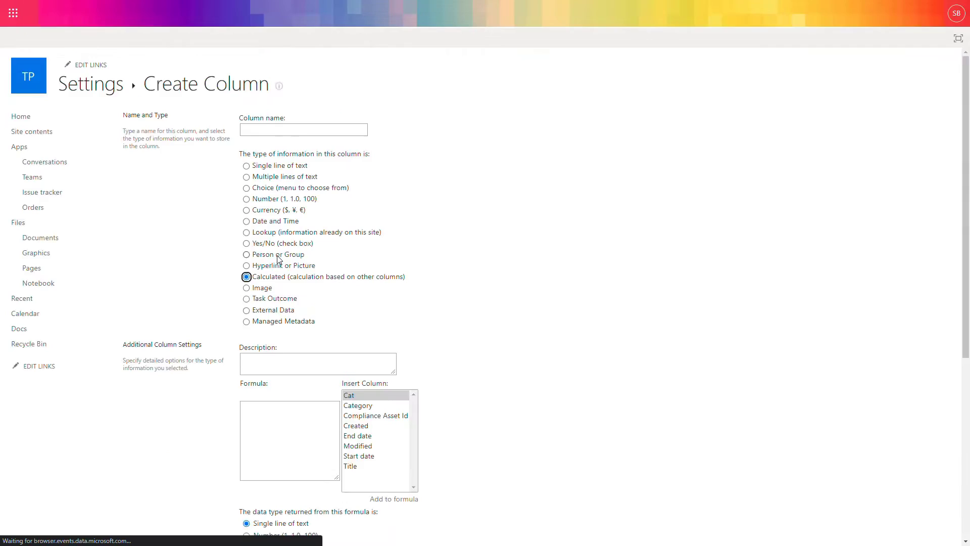
{"action": "left_click", "coordinate": [288, 439]}
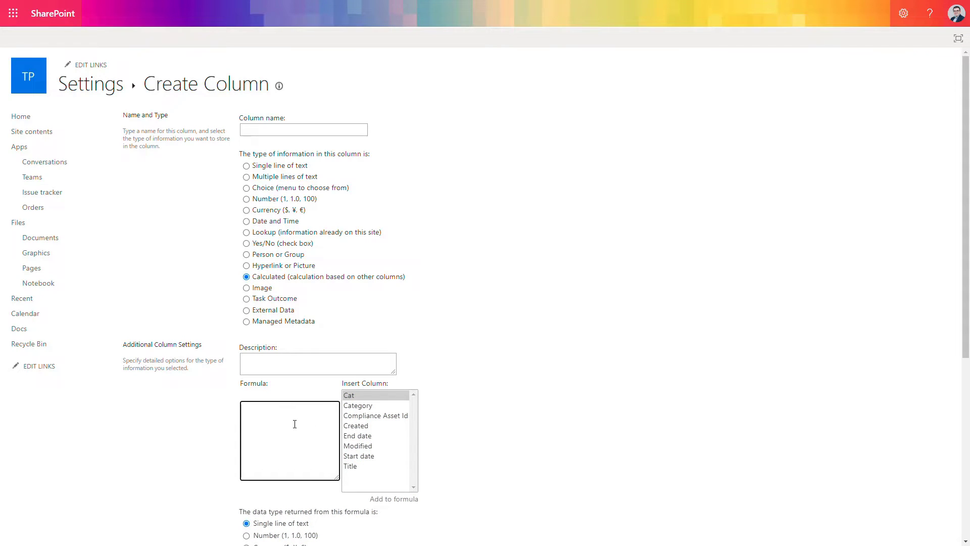
{"action": "mouse_move", "coordinate": [364, 468]}
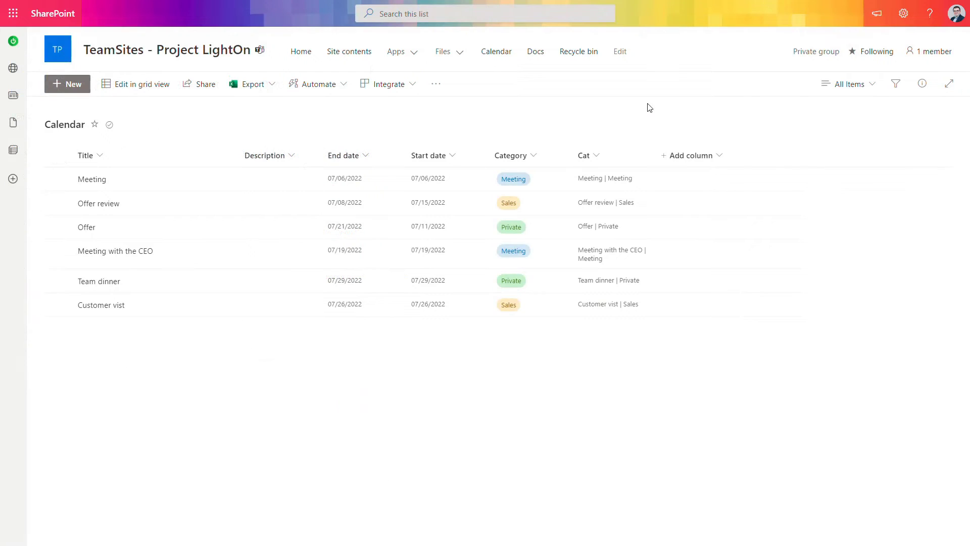
{"action": "mouse_move", "coordinate": [646, 119]}
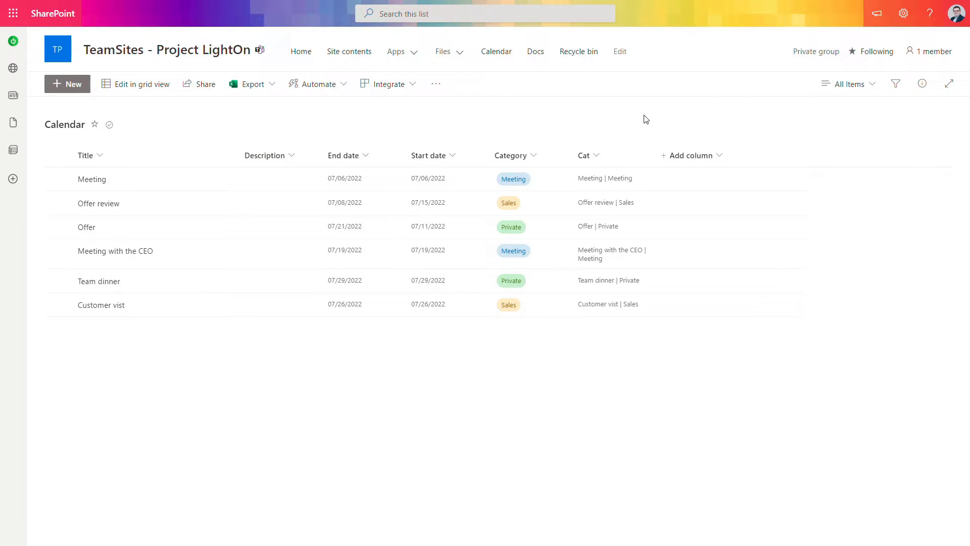
{"action": "mouse_move", "coordinate": [523, 303]}
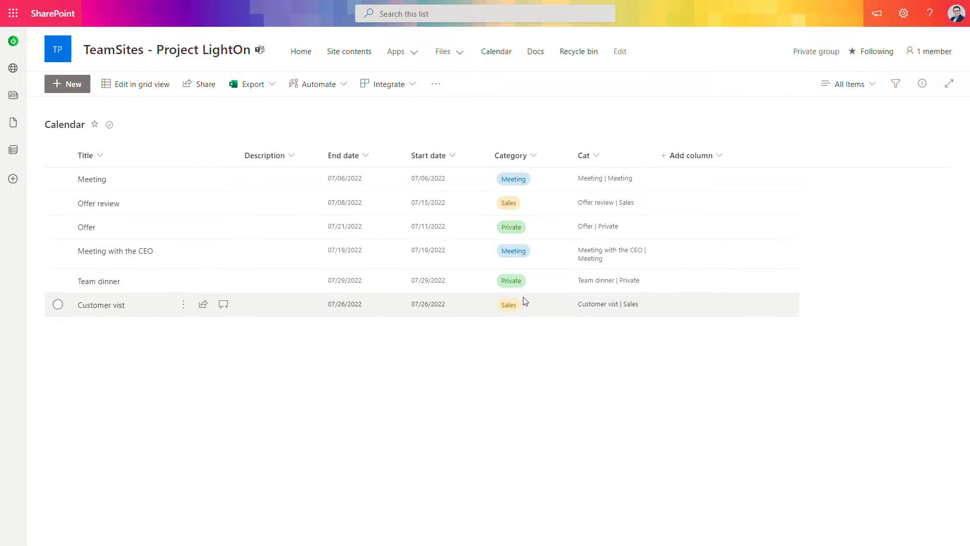
{"action": "mouse_move", "coordinate": [612, 261]}
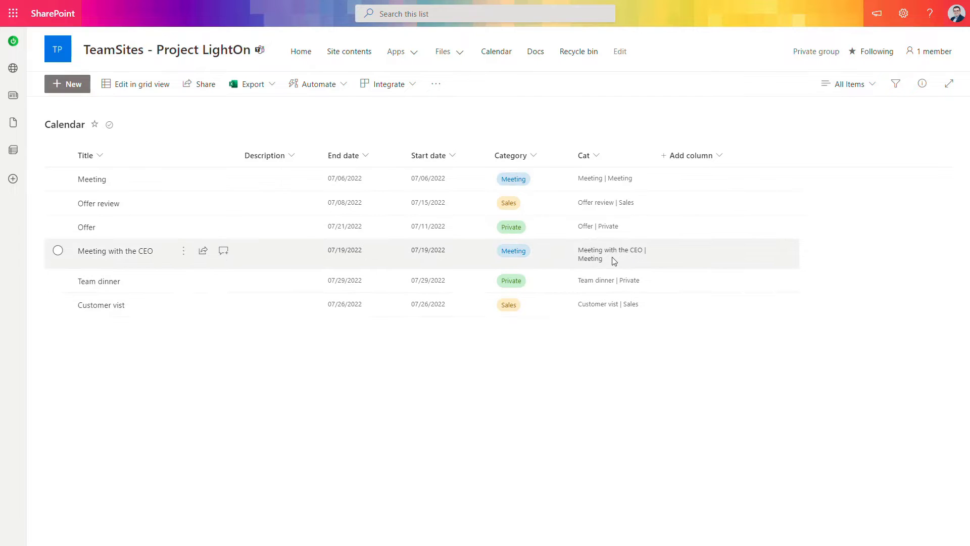
{"action": "mouse_move", "coordinate": [617, 179]}
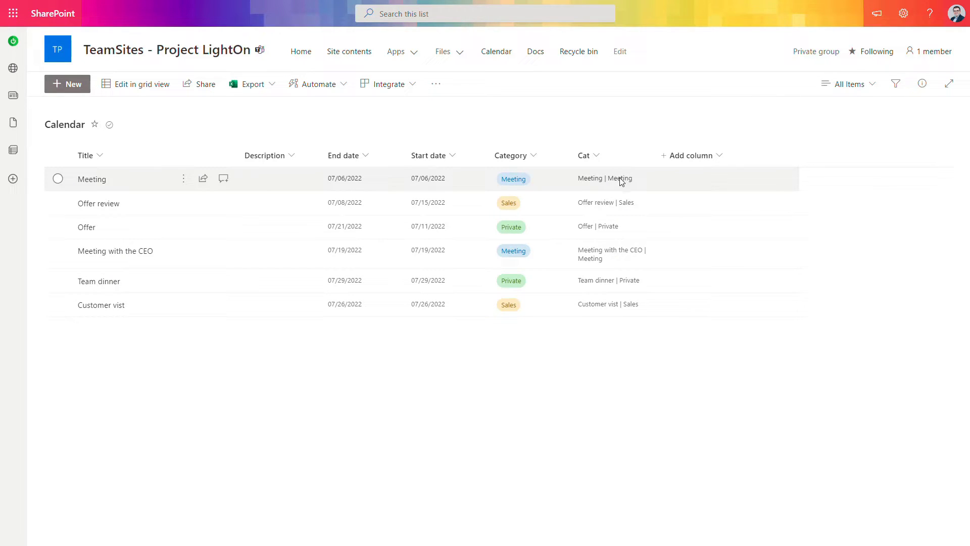
{"action": "mouse_move", "coordinate": [572, 202]}
{"action": "type", "text": "Colorful Calendar"}
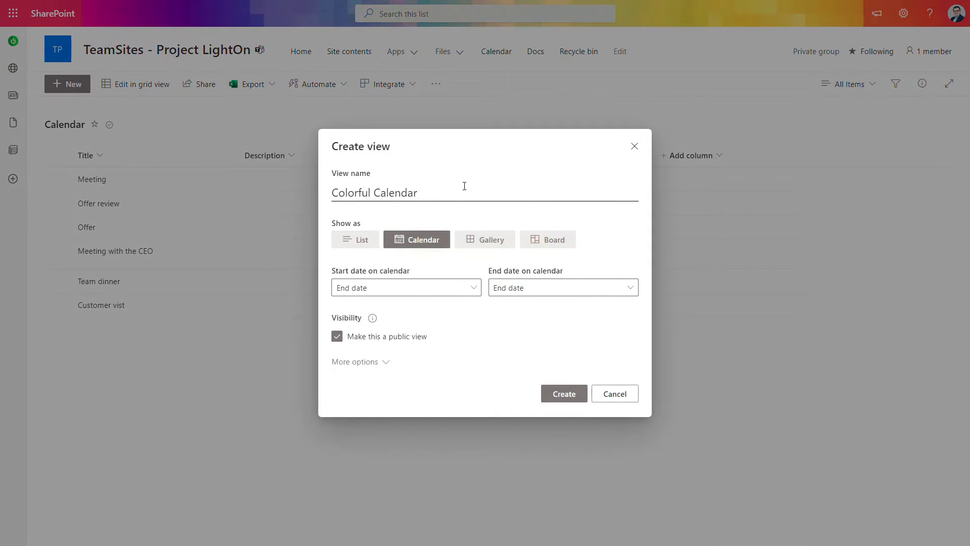
Step: Create the Colorful Calendar view from Start date to End date, titling items by Cat
{"action": "left_click", "coordinate": [406, 287]}
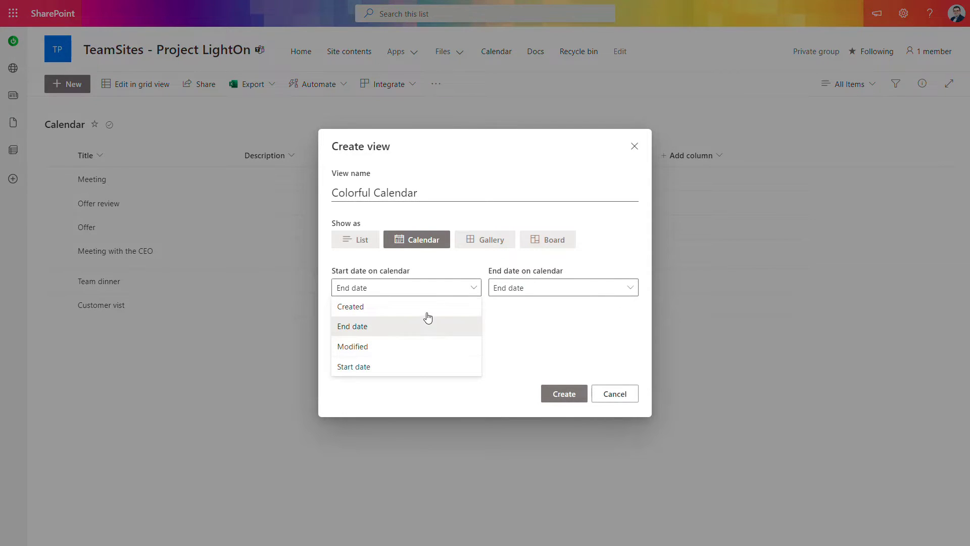
{"action": "left_click", "coordinate": [354, 366]}
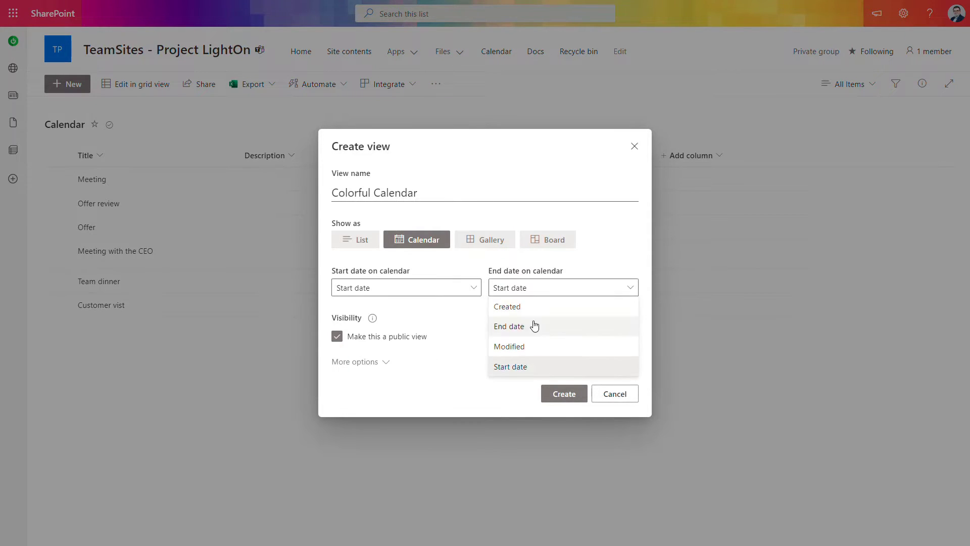
{"action": "left_click", "coordinate": [509, 326]}
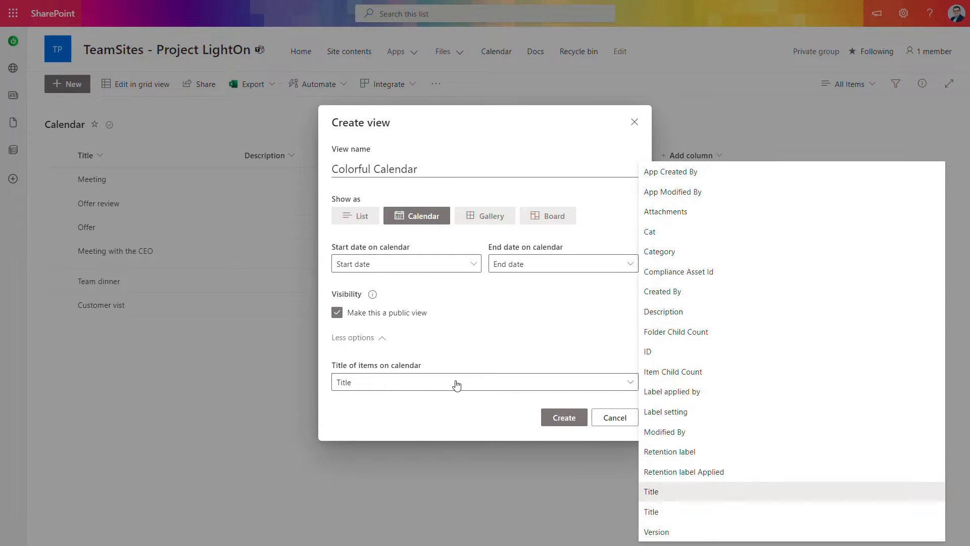
{"action": "left_click", "coordinate": [650, 231]}
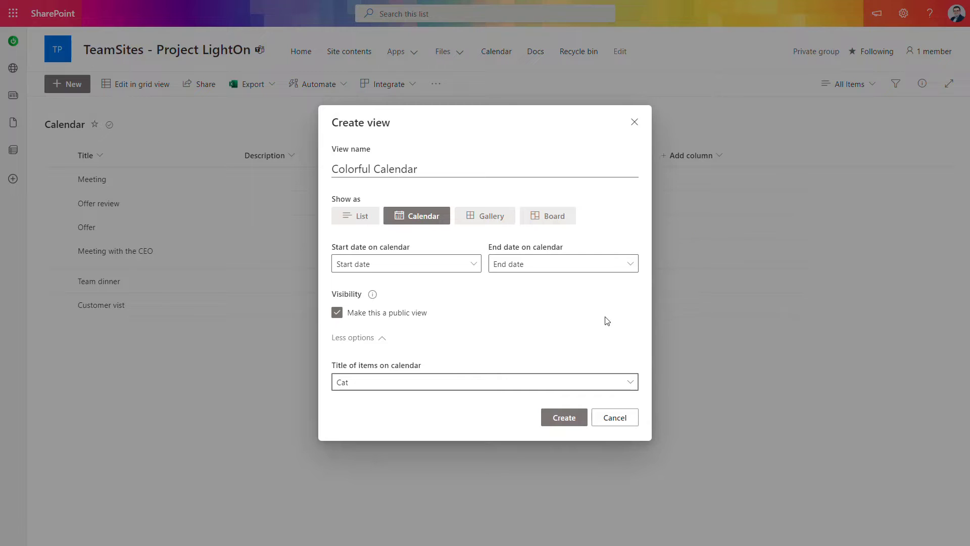
{"action": "mouse_move", "coordinate": [591, 327]}
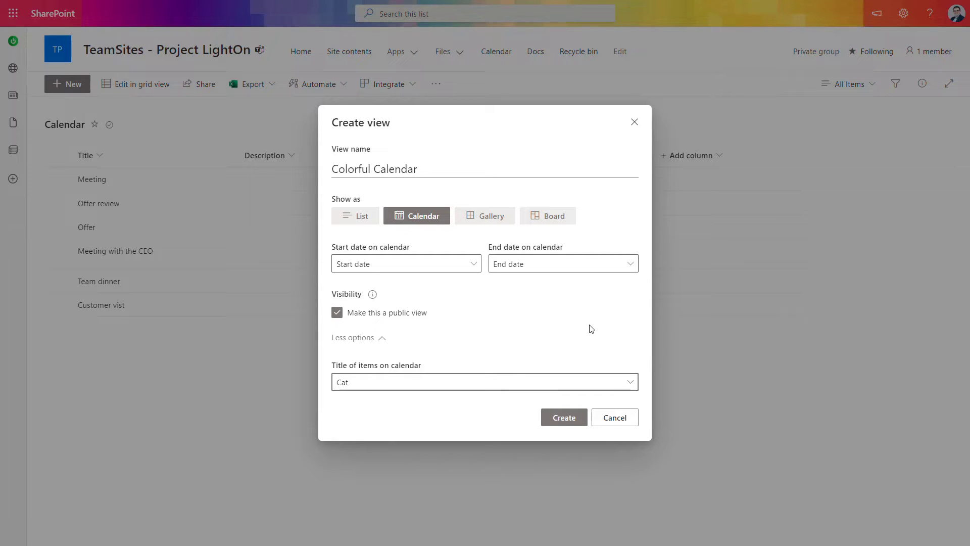
{"action": "mouse_move", "coordinate": [563, 416]}
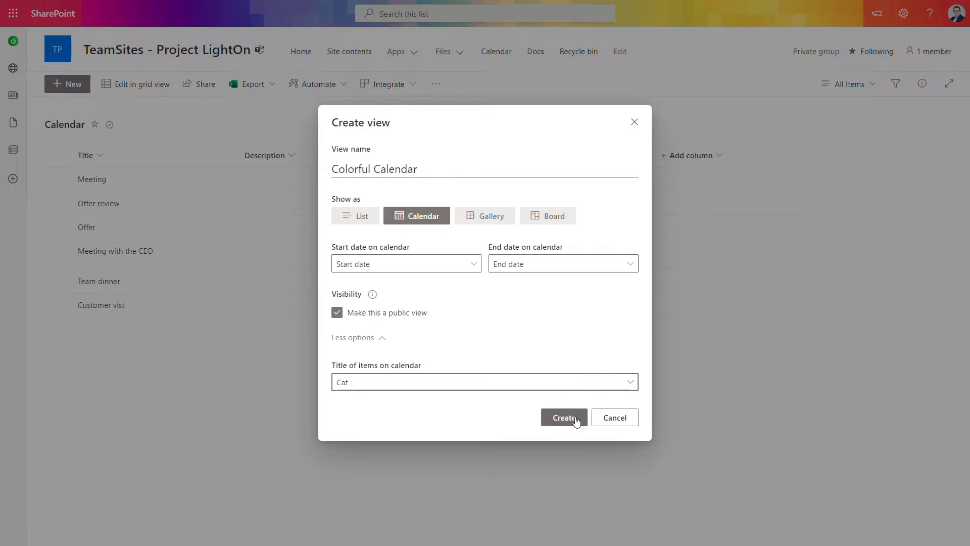
{"action": "left_click", "coordinate": [563, 417]}
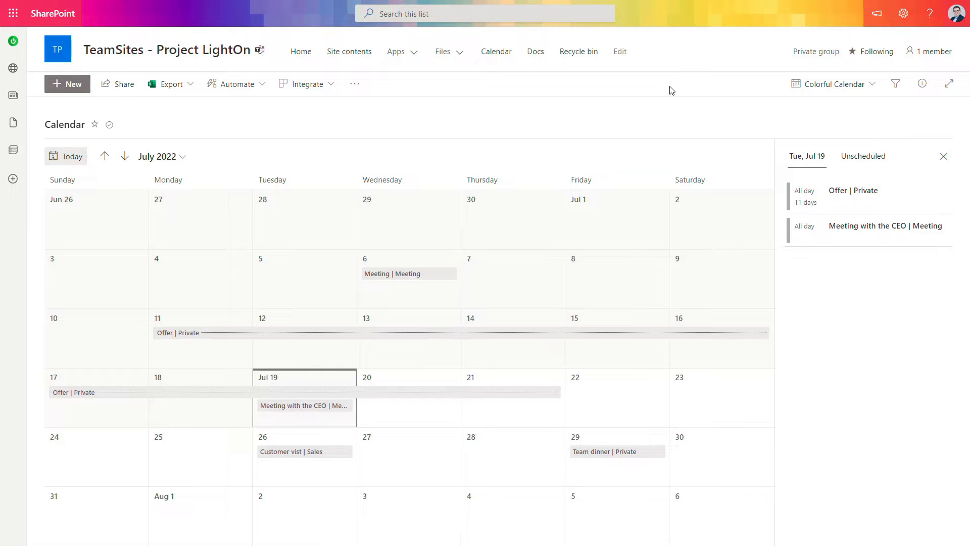
{"action": "mouse_move", "coordinate": [500, 289]}
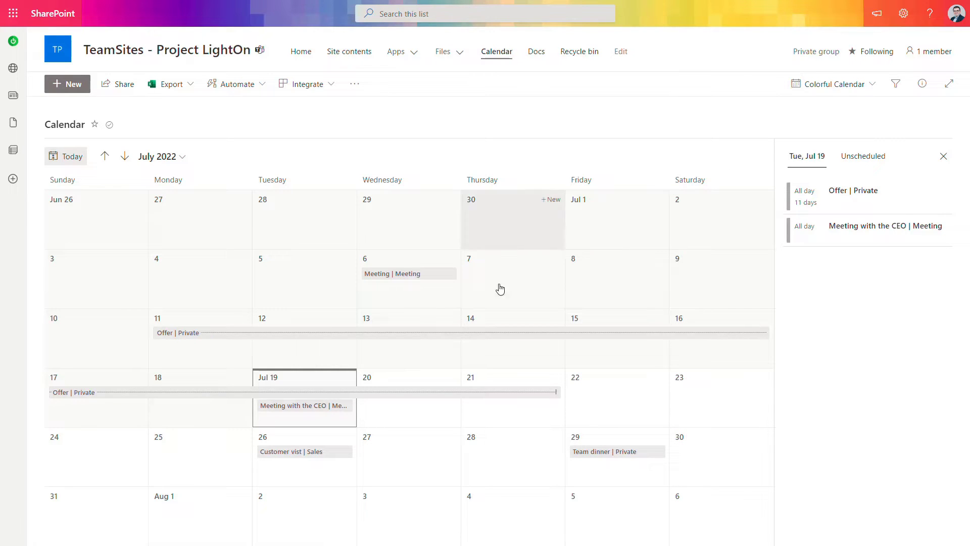
{"action": "mouse_move", "coordinate": [303, 406]}
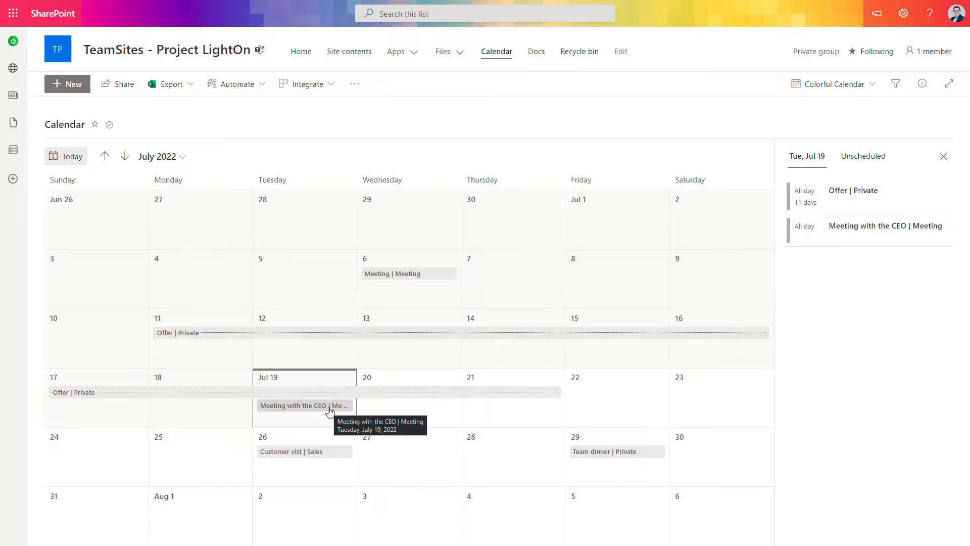
{"action": "mouse_move", "coordinate": [863, 83]}
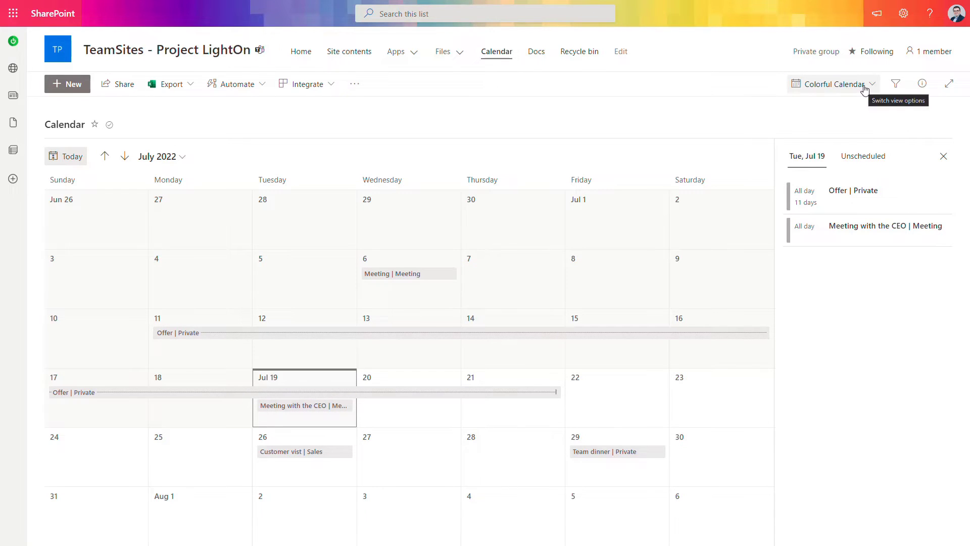
Step: Choose Format current view from the view switcher for the Colorful Calendar
{"action": "left_click", "coordinate": [873, 83]}
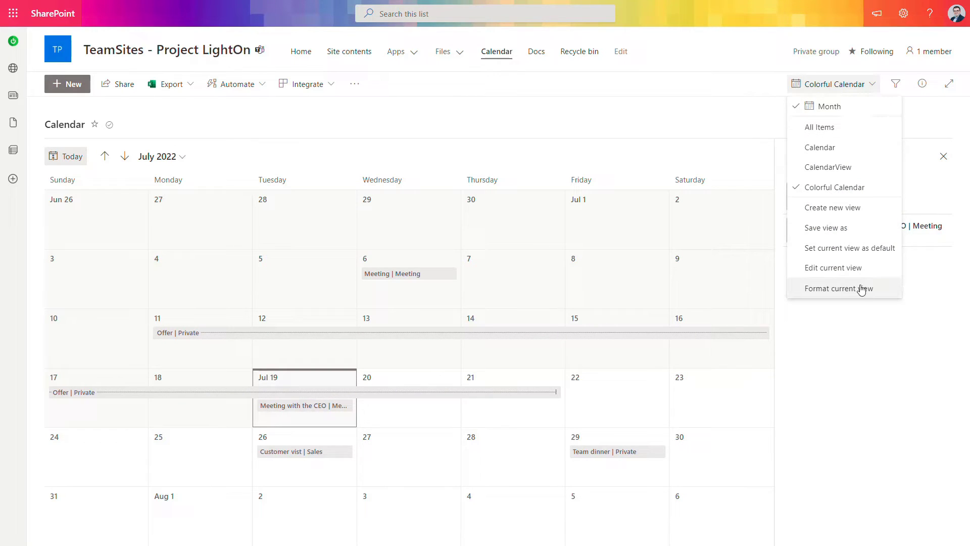
{"action": "mouse_move", "coordinate": [862, 291]}
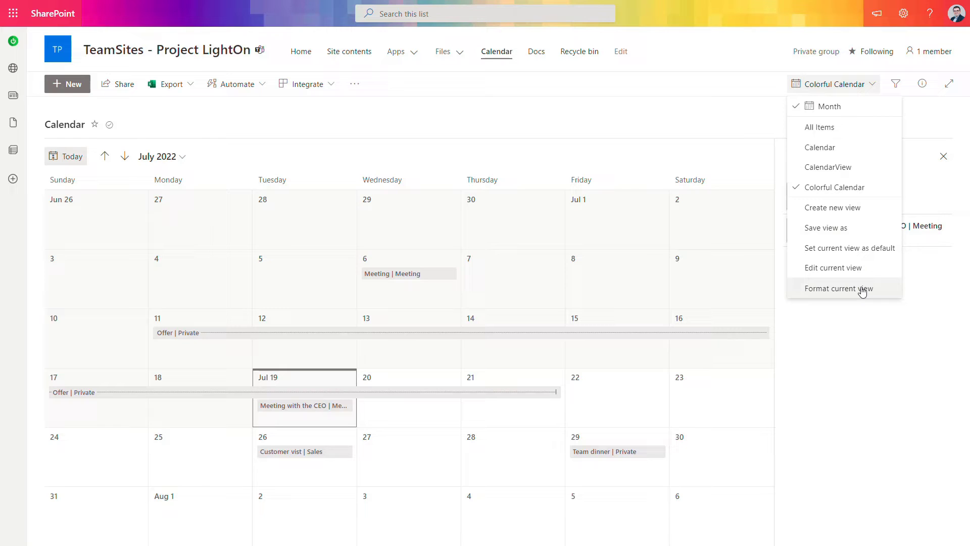
{"action": "left_click", "coordinate": [841, 289]}
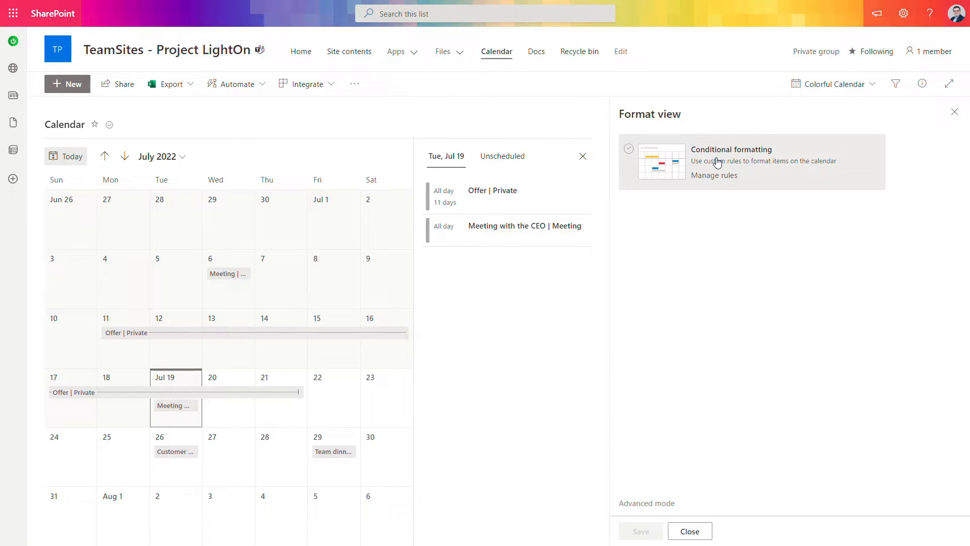
{"action": "mouse_move", "coordinate": [714, 175]}
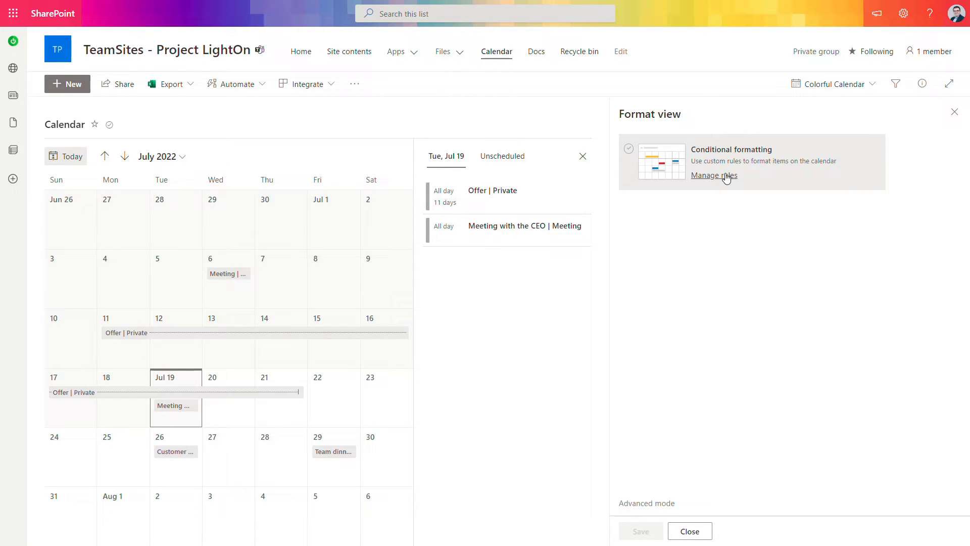
Step: Open Manage rules under Conditional formatting in the Format view pane
{"action": "left_click", "coordinate": [714, 175]}
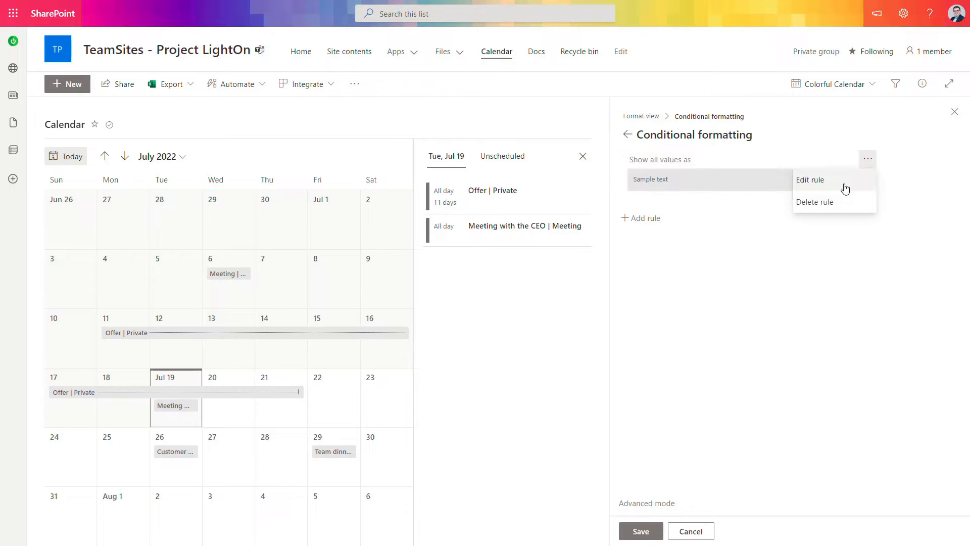
Step: Edit the existing rule so it tests whether Cat is equal to a value
{"action": "left_click", "coordinate": [810, 179]}
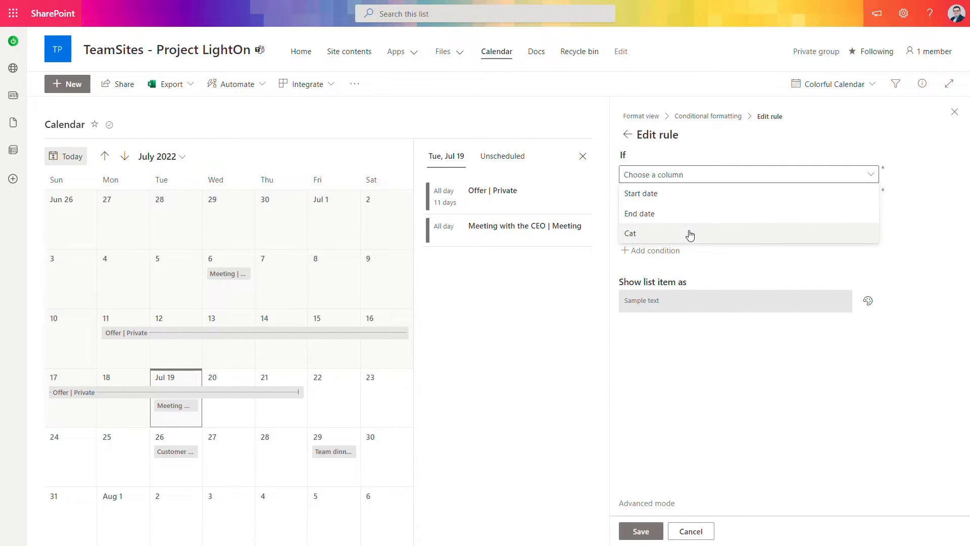
{"action": "left_click", "coordinate": [630, 234]}
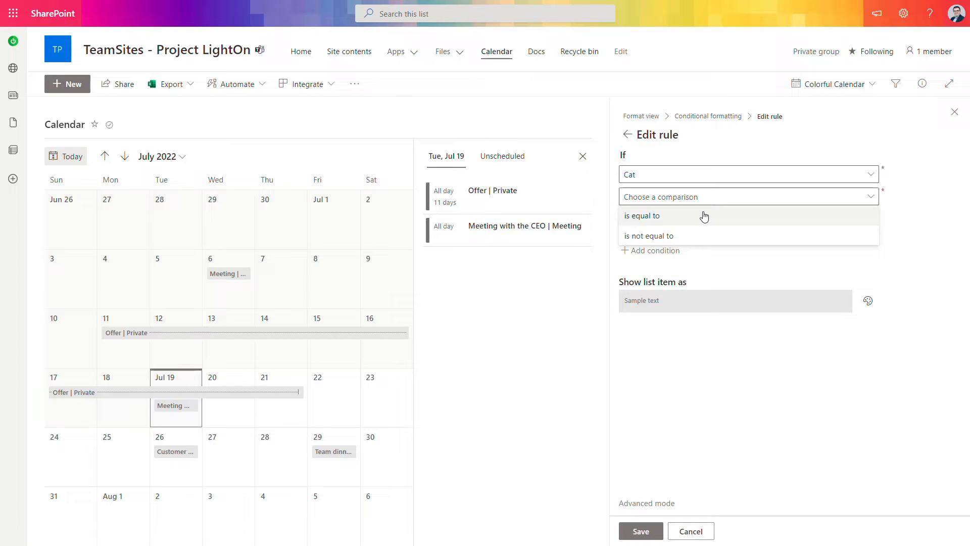
{"action": "mouse_move", "coordinate": [710, 268]}
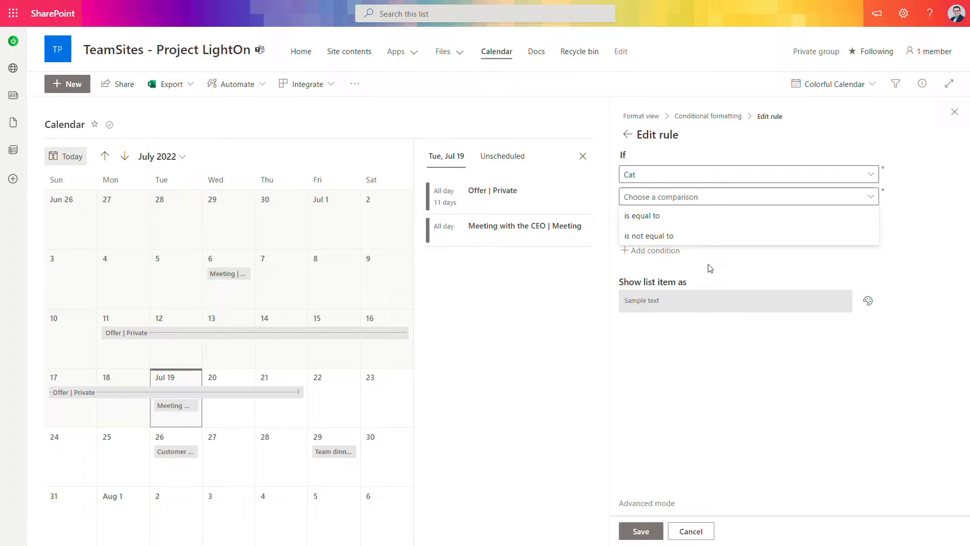
{"action": "mouse_move", "coordinate": [642, 215]}
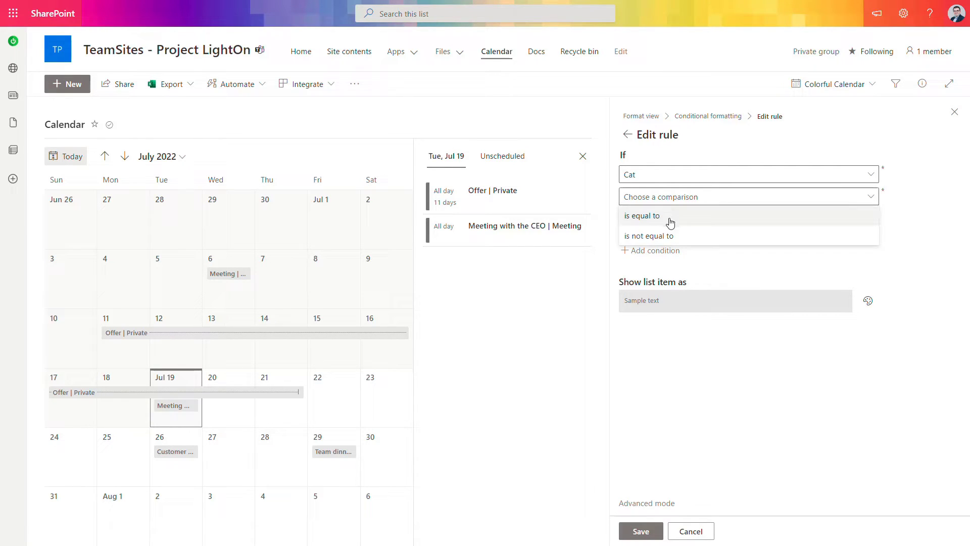
{"action": "mouse_move", "coordinate": [693, 235]}
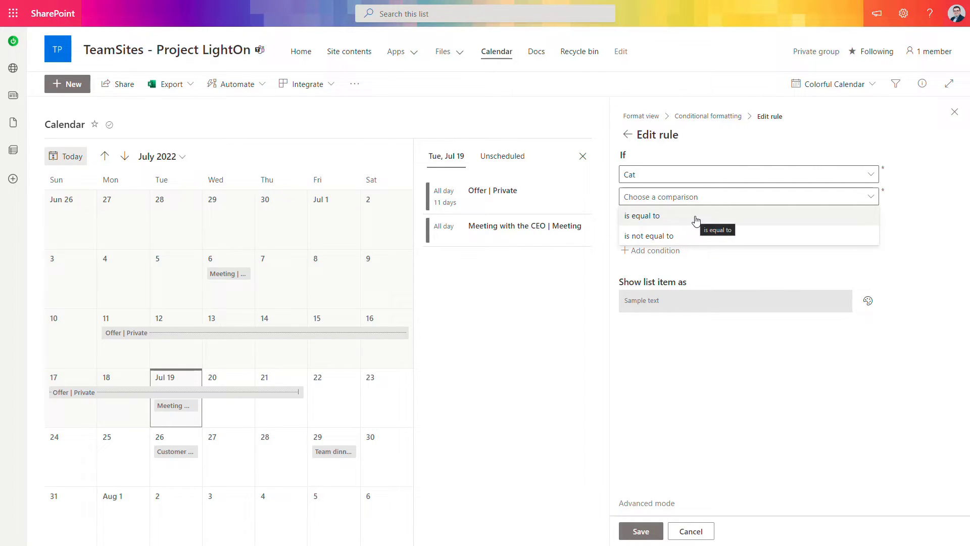
{"action": "left_click", "coordinate": [642, 215]}
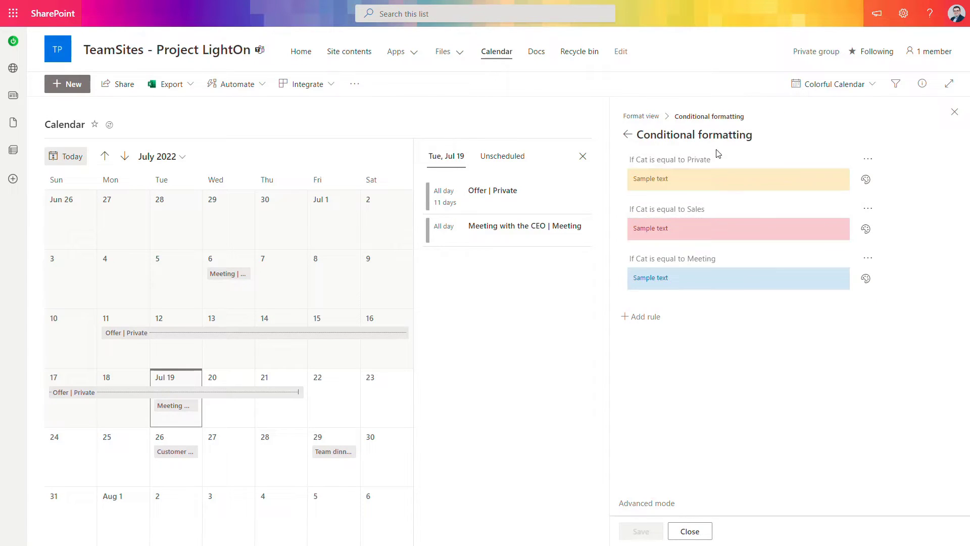
{"action": "mouse_move", "coordinate": [834, 425]}
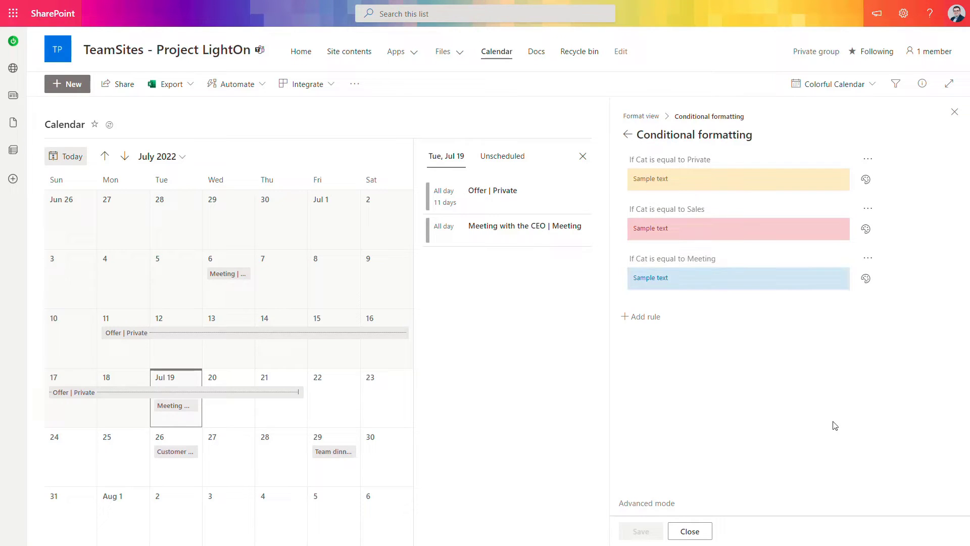
{"action": "mouse_move", "coordinate": [829, 428]}
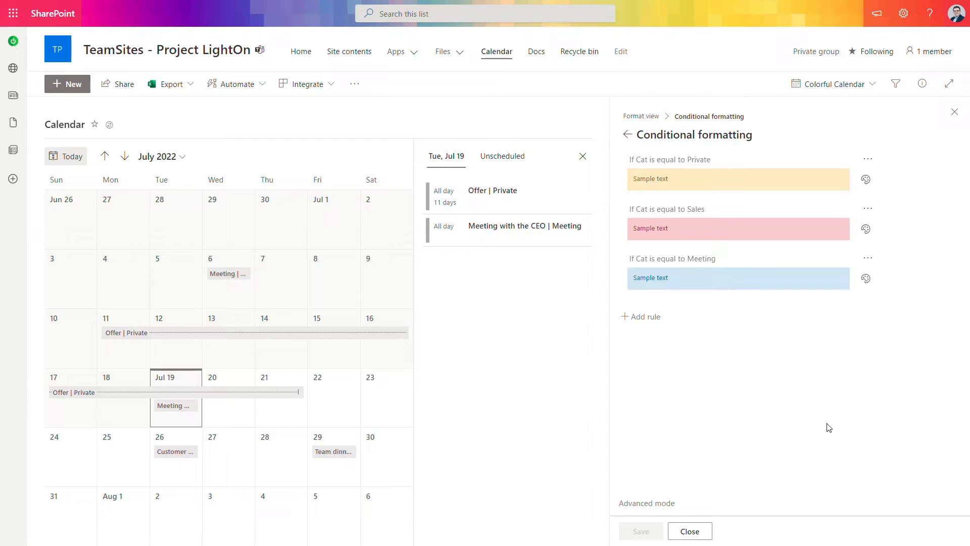
{"action": "mouse_move", "coordinate": [654, 219]}
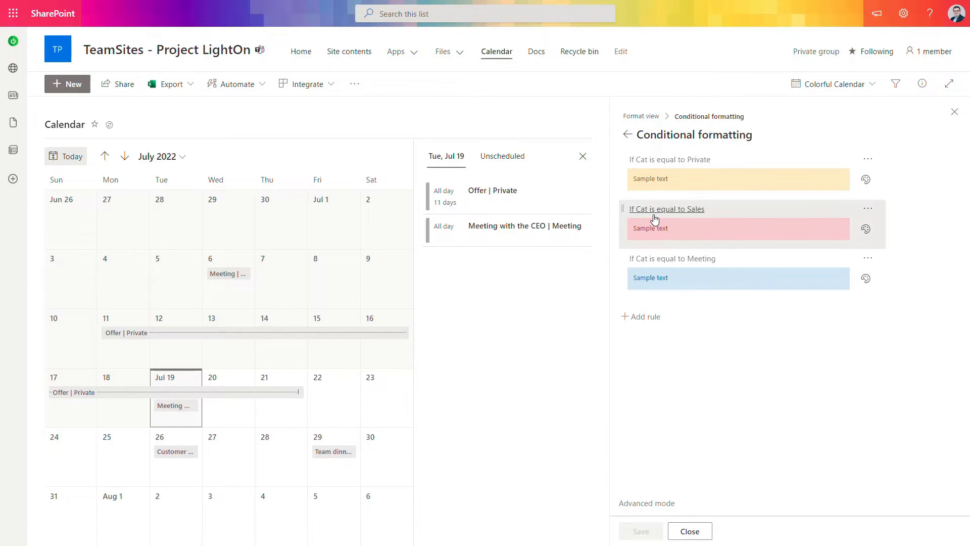
{"action": "mouse_move", "coordinate": [677, 375]}
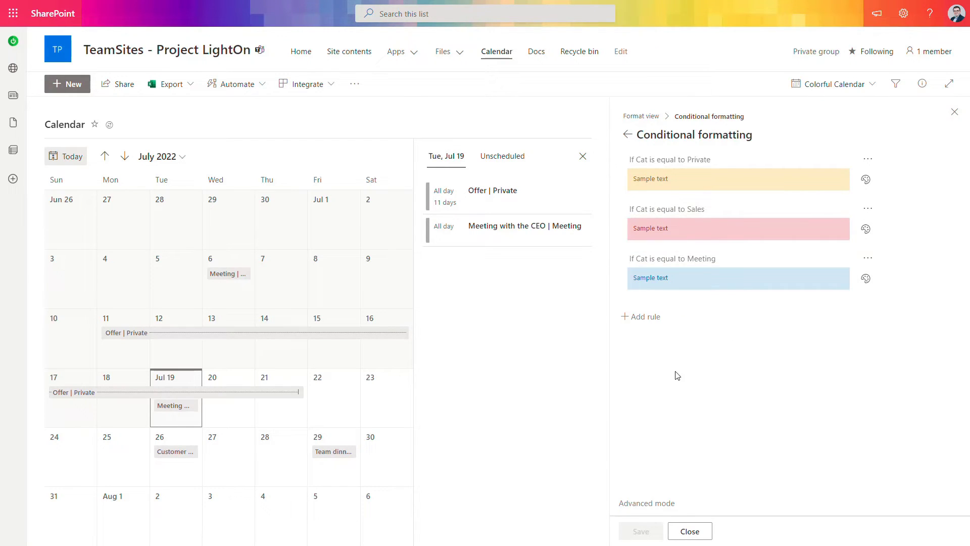
{"action": "mouse_move", "coordinate": [700, 505]}
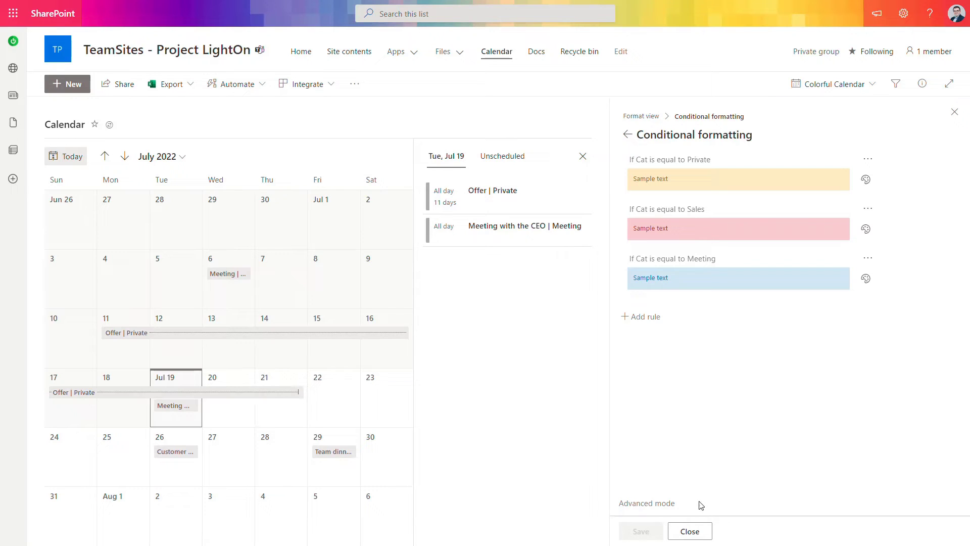
Step: In Advanced mode JSON, replace the Private rule's '==' operator with 'endsWith'
{"action": "left_click", "coordinate": [645, 503]}
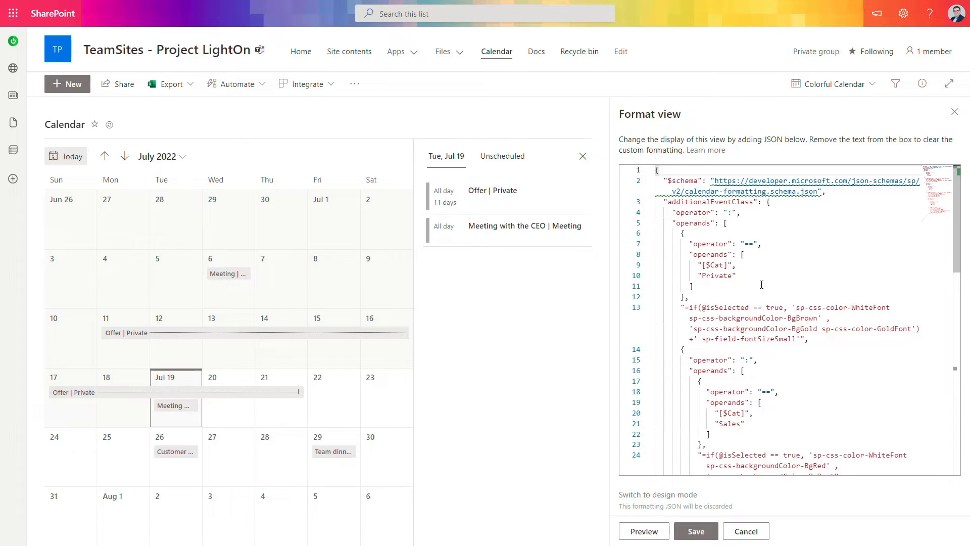
{"action": "mouse_move", "coordinate": [698, 240]}
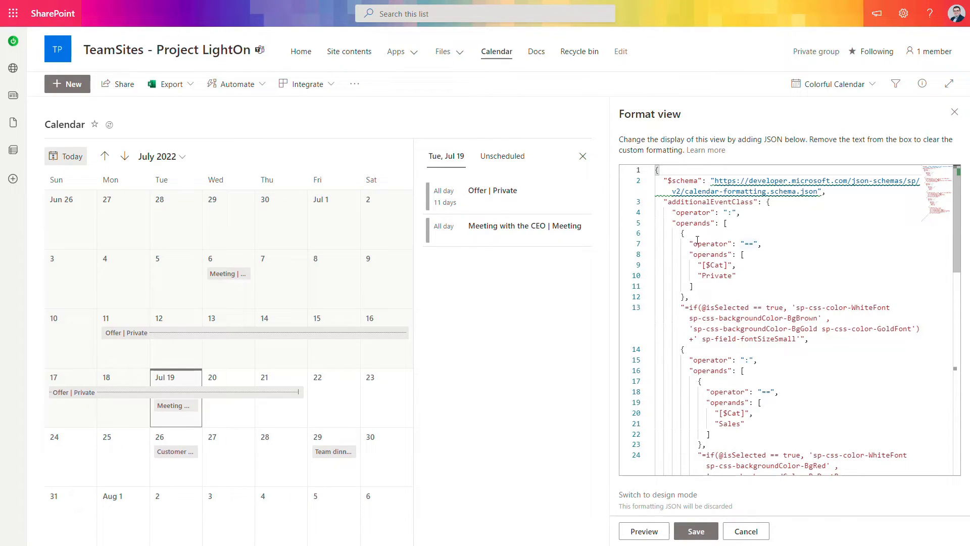
{"action": "double_click", "coordinate": [722, 243]}
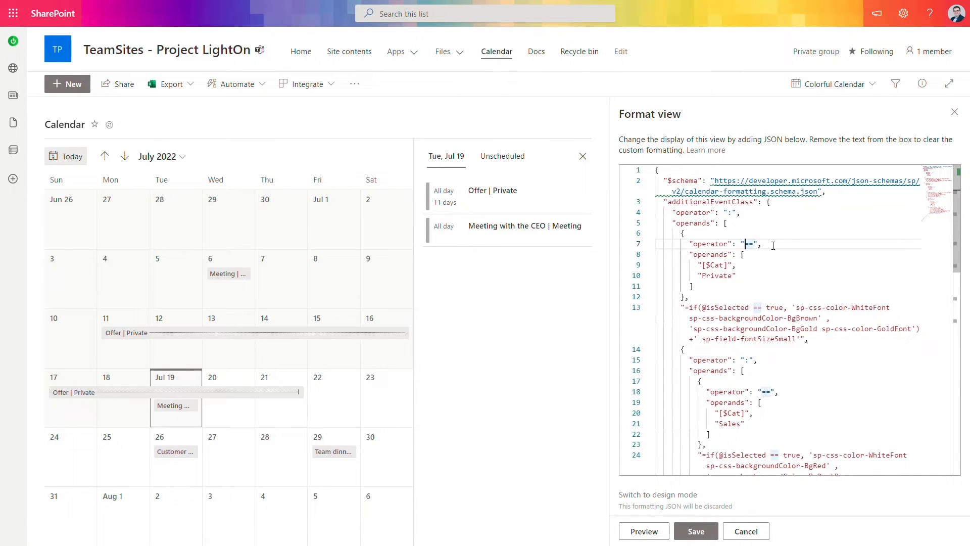
{"action": "type", "text": "endsWith"}
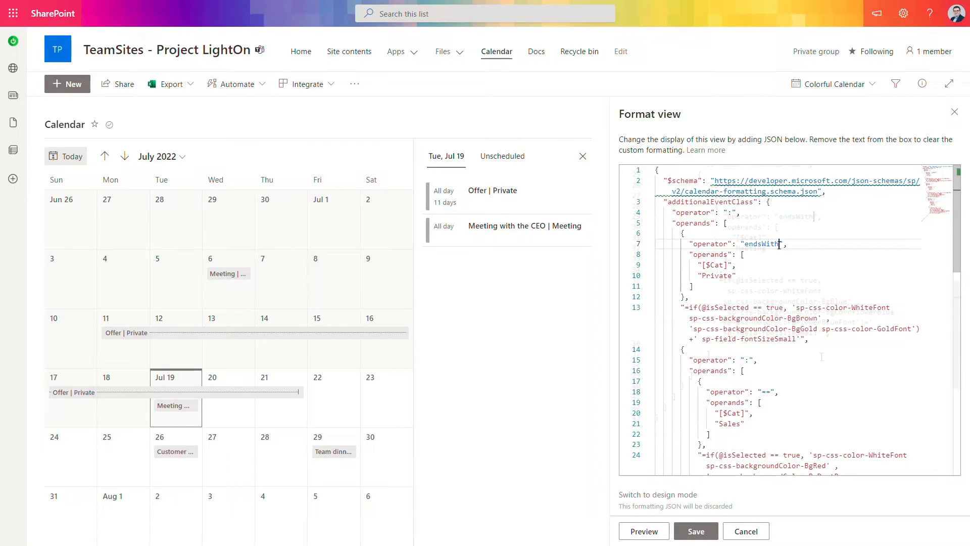
{"action": "scroll", "scroll_direction": "down", "scroll_amount": 3}
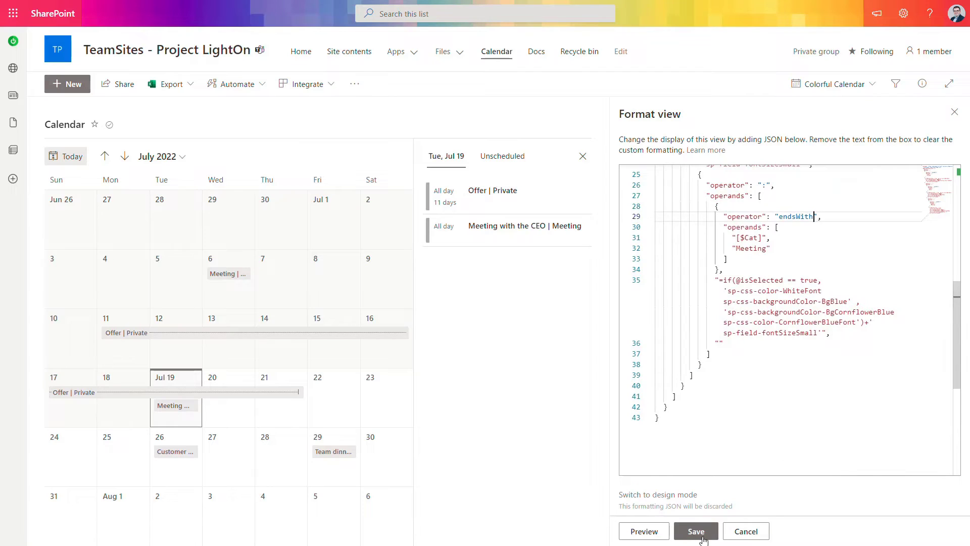
Step: Save the ends-with formatting so events show Private gold, Meeting blue and Sales red
{"action": "left_click", "coordinate": [696, 531]}
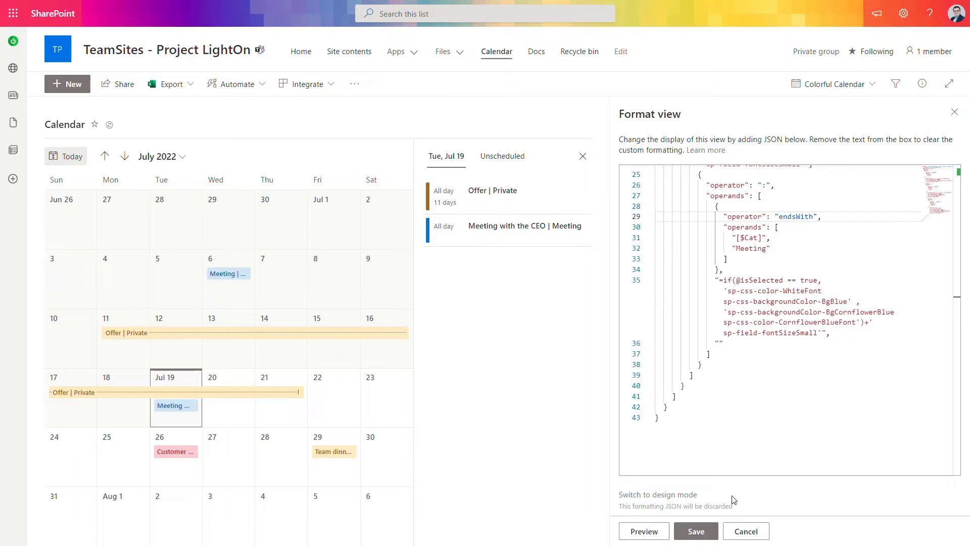
{"action": "mouse_move", "coordinate": [947, 155]}
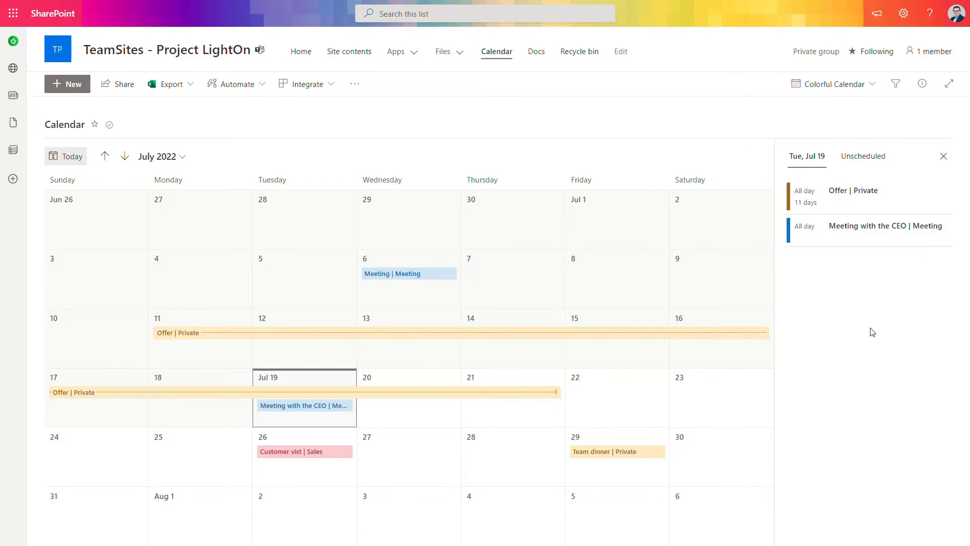
Step: Edit the site home page and insert a List web part found by searching 'lis'
{"action": "left_click", "coordinate": [301, 51]}
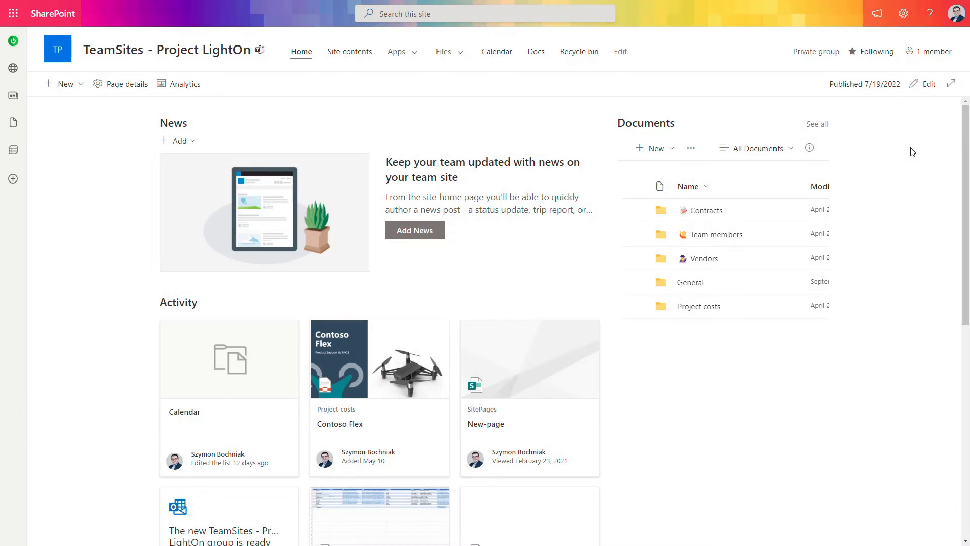
{"action": "mouse_move", "coordinate": [928, 86]}
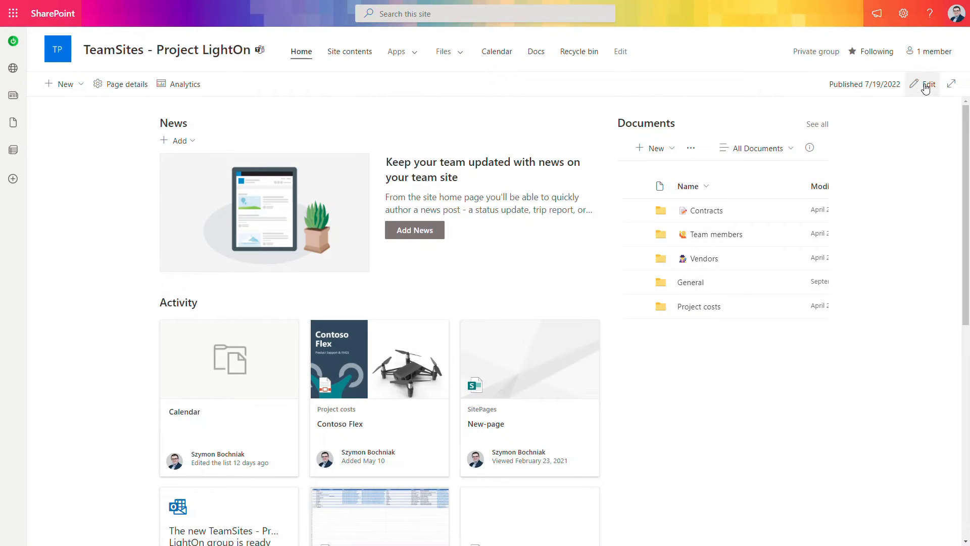
{"action": "left_click", "coordinate": [928, 83]}
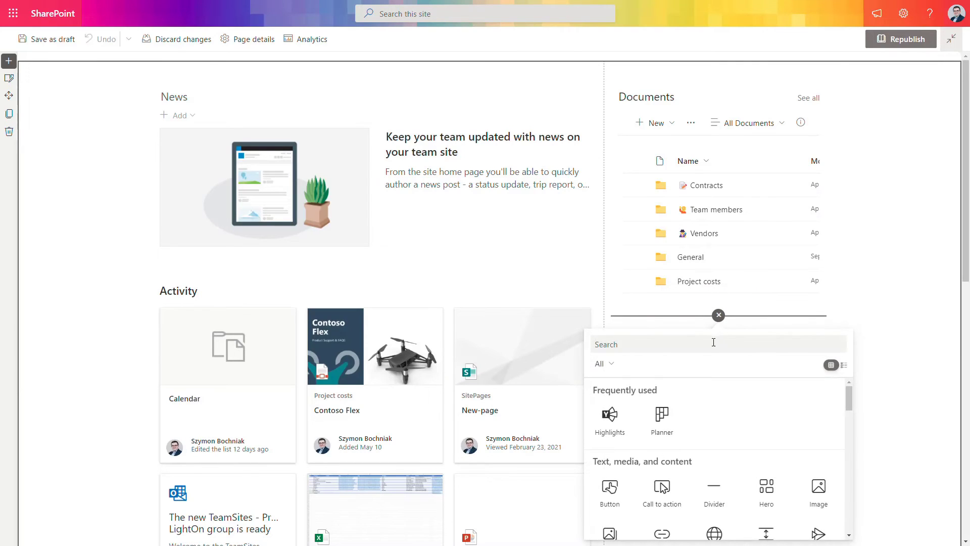
{"action": "type", "text": "lis"}
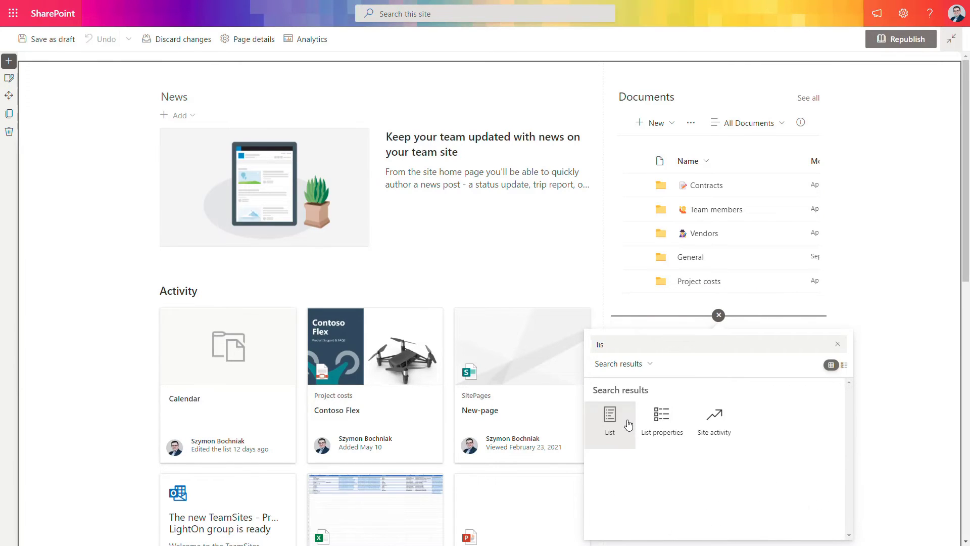
{"action": "left_click", "coordinate": [609, 421]}
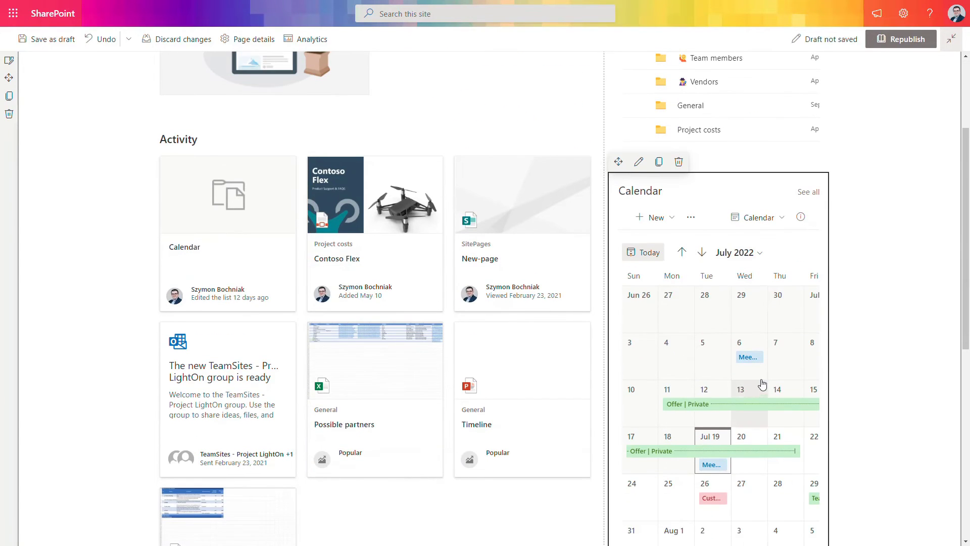
Step: Try the Colorful Calendar view, toggle Show command bar off and on, then republish the page
{"action": "left_click", "coordinate": [758, 217]}
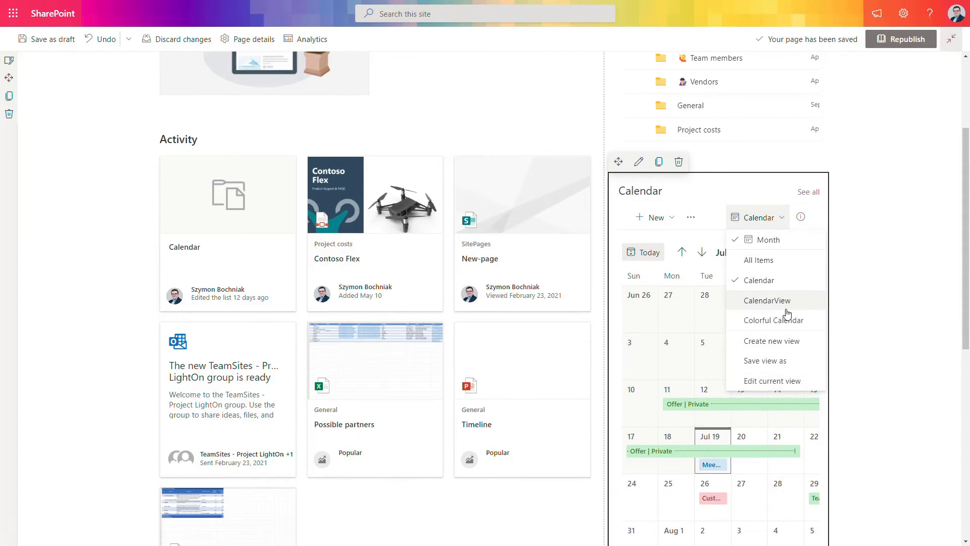
{"action": "left_click", "coordinate": [775, 320]}
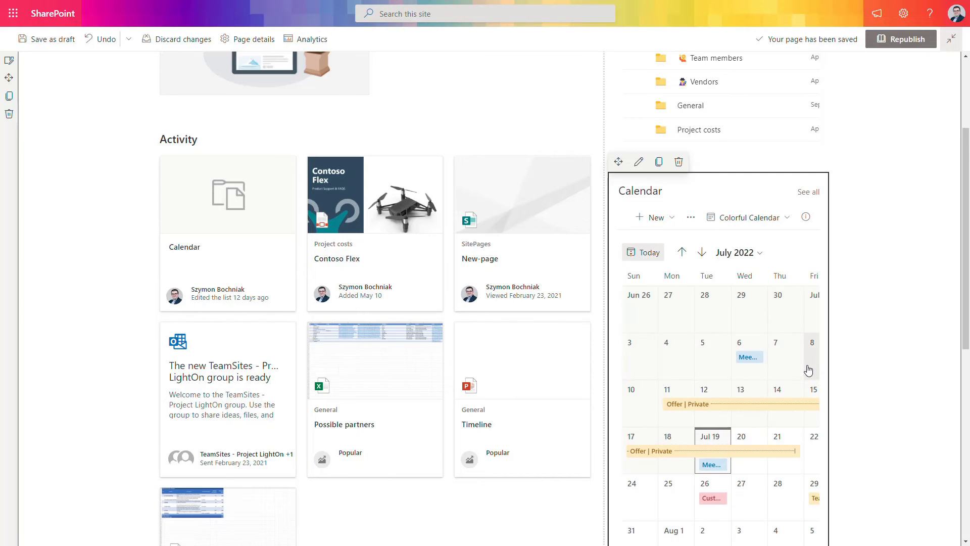
{"action": "mouse_move", "coordinate": [638, 161]}
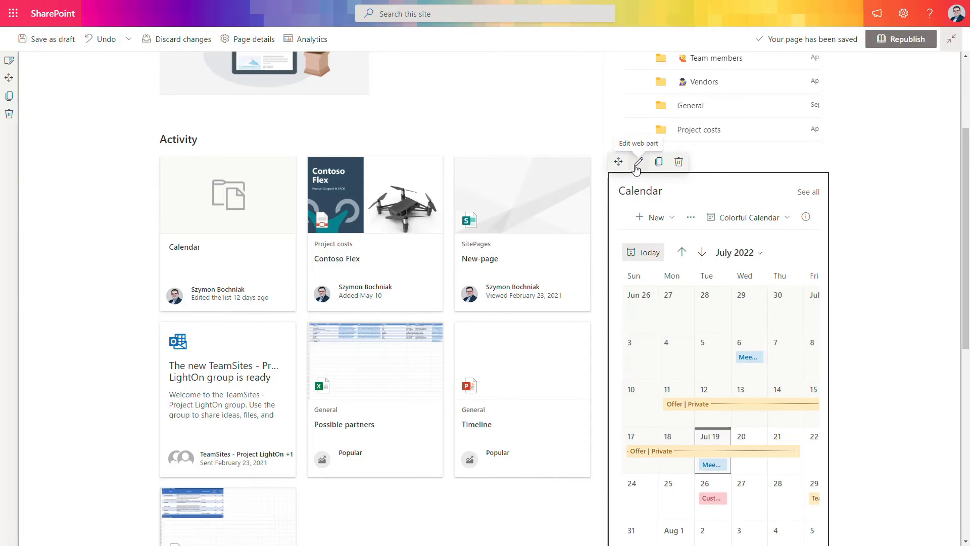
{"action": "left_click", "coordinate": [637, 162]}
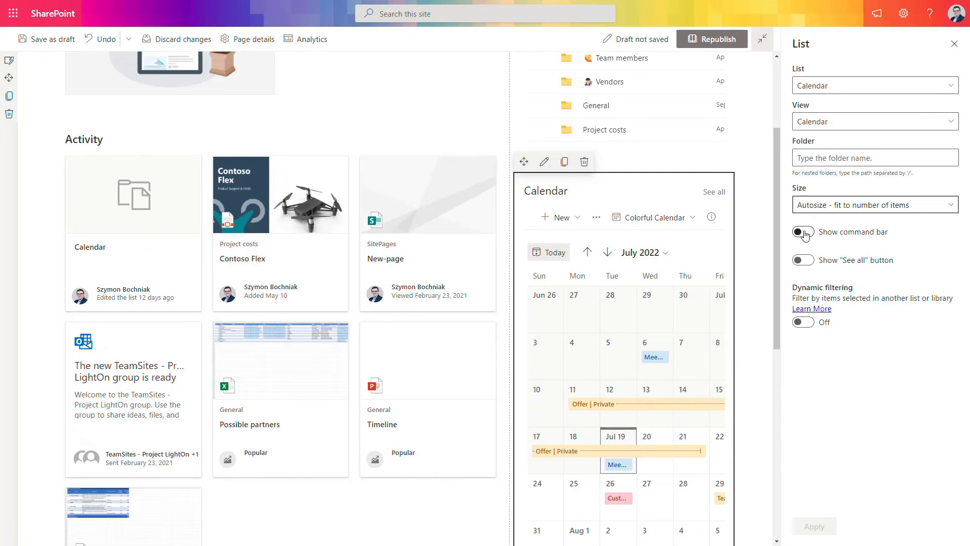
{"action": "left_click", "coordinate": [802, 231]}
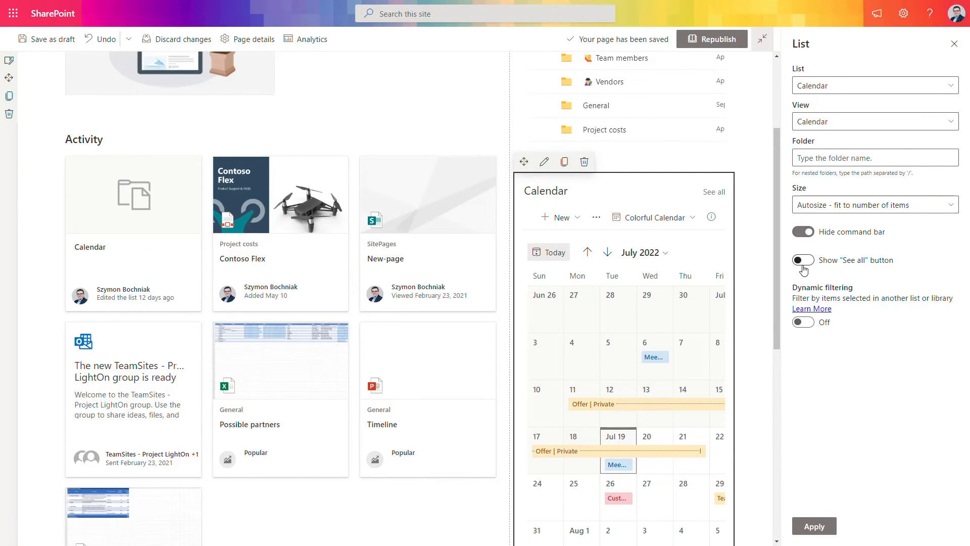
{"action": "left_click", "coordinate": [802, 231]}
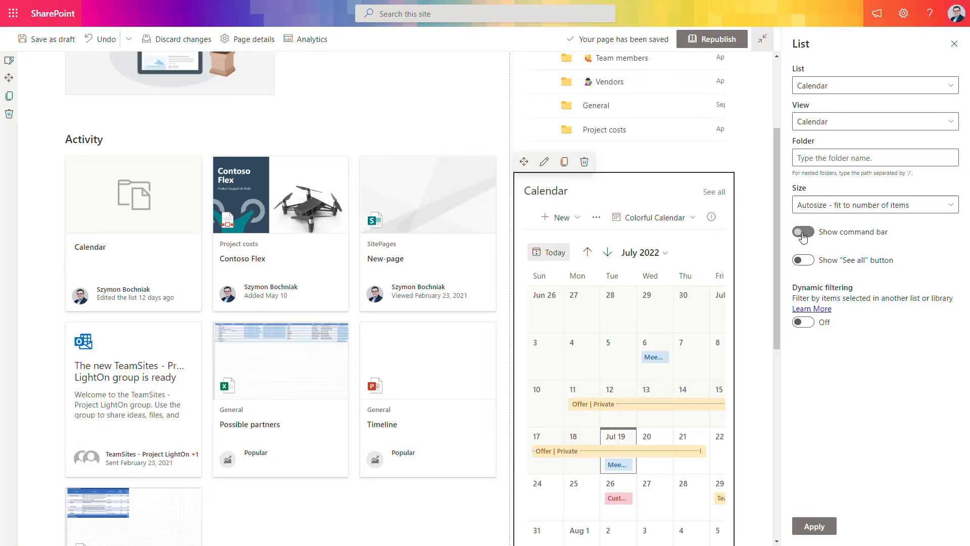
{"action": "left_click", "coordinate": [803, 231]}
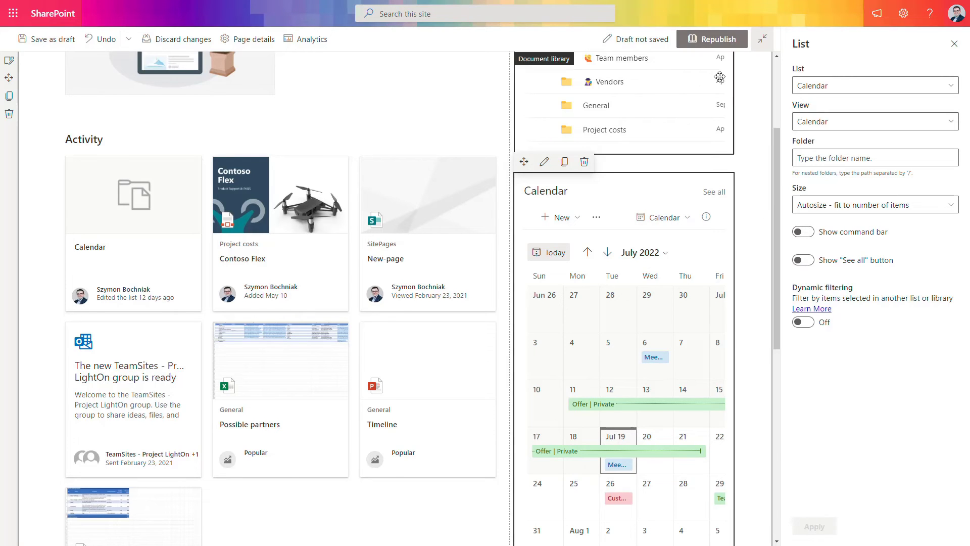
{"action": "left_click", "coordinate": [712, 39]}
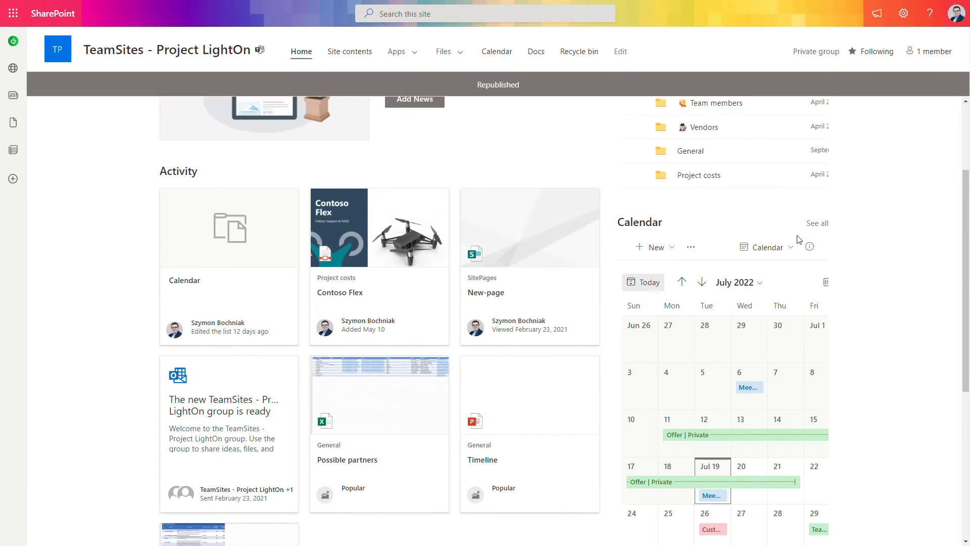
{"action": "scroll", "scroll_direction": "down", "scroll_amount": 3}
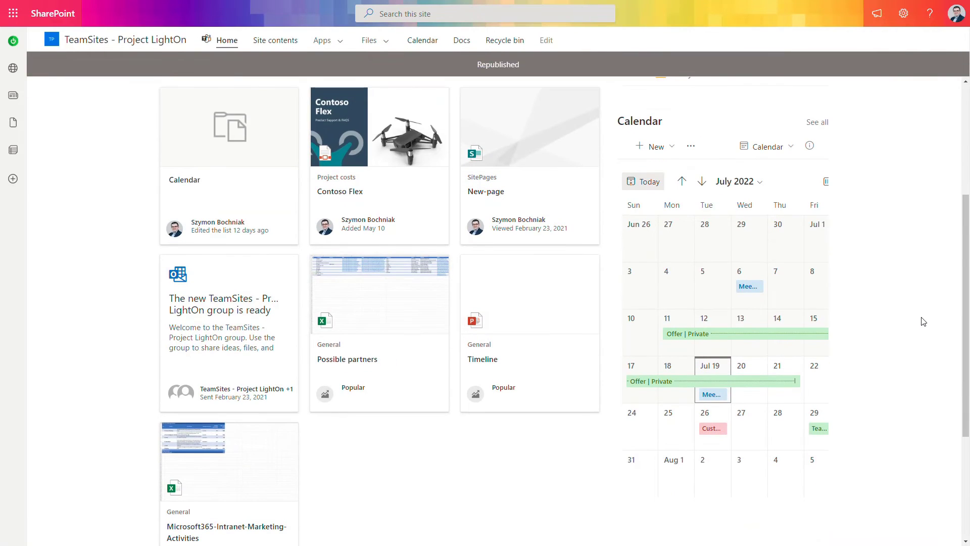